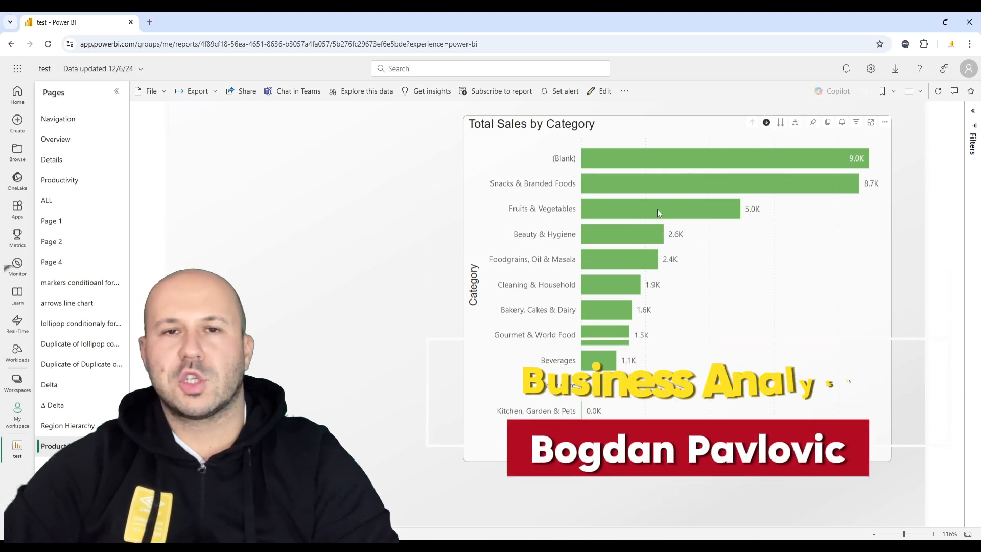
- Drill into Fruits & Vegetables, drill back up, then move the chart to Sub Category level
left_click(660, 208)
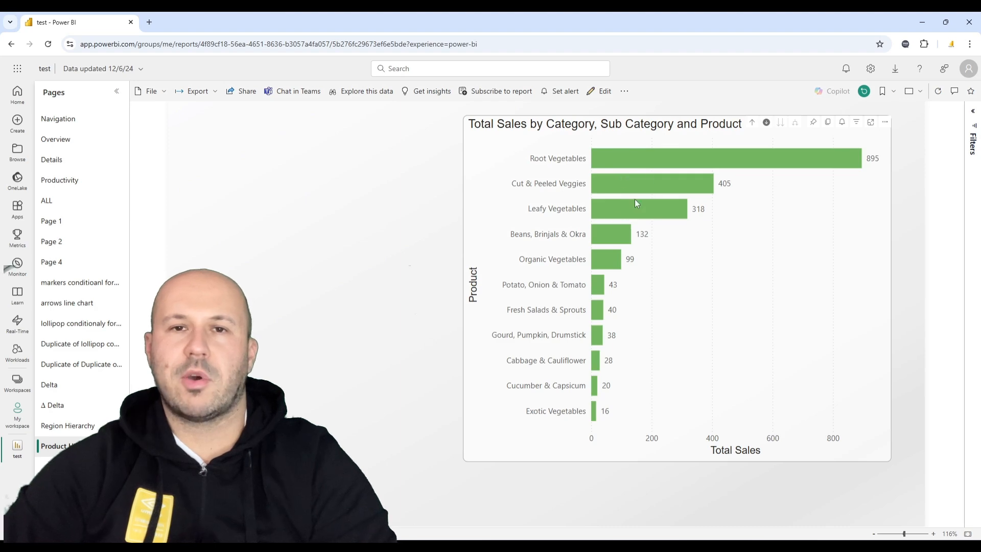
left_click(752, 122)
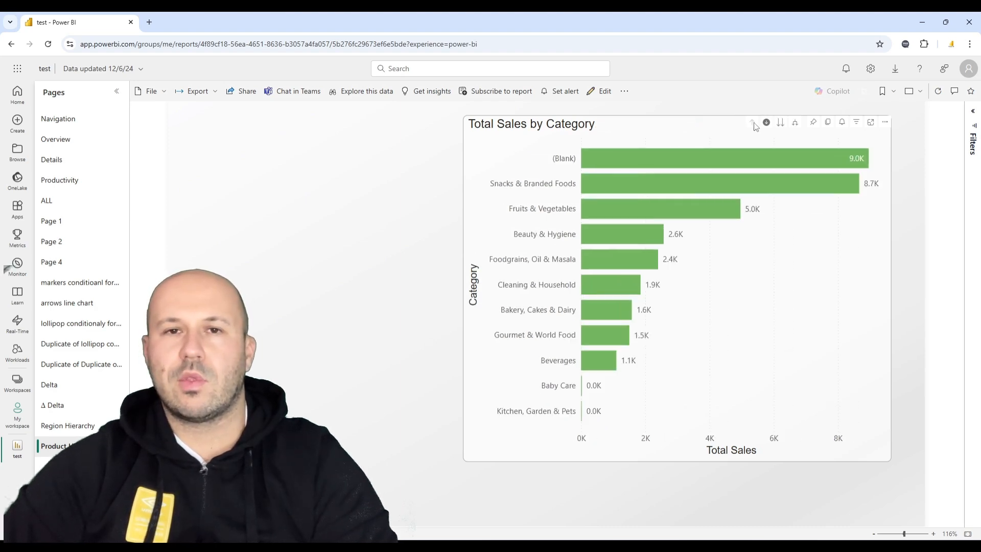
left_click(780, 122)
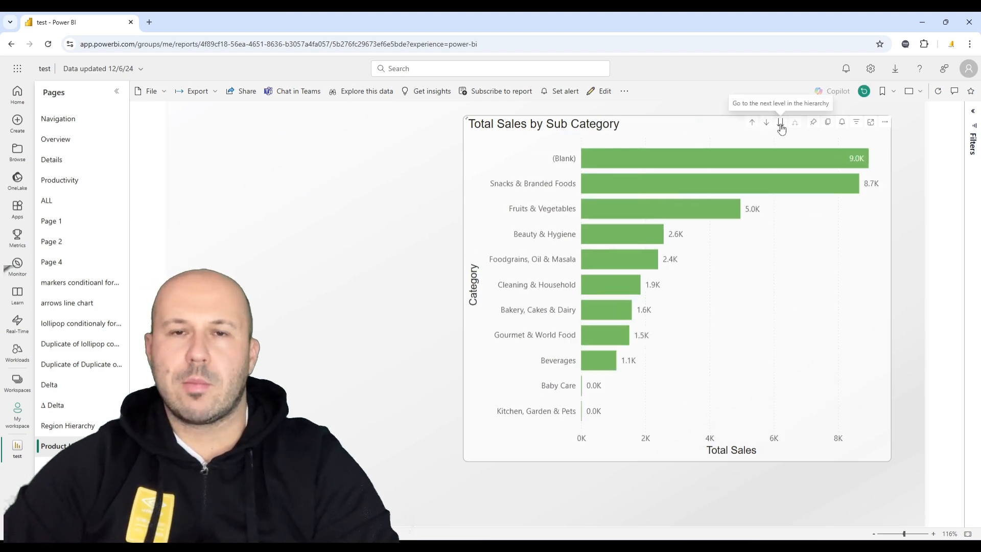
left_click(781, 121)
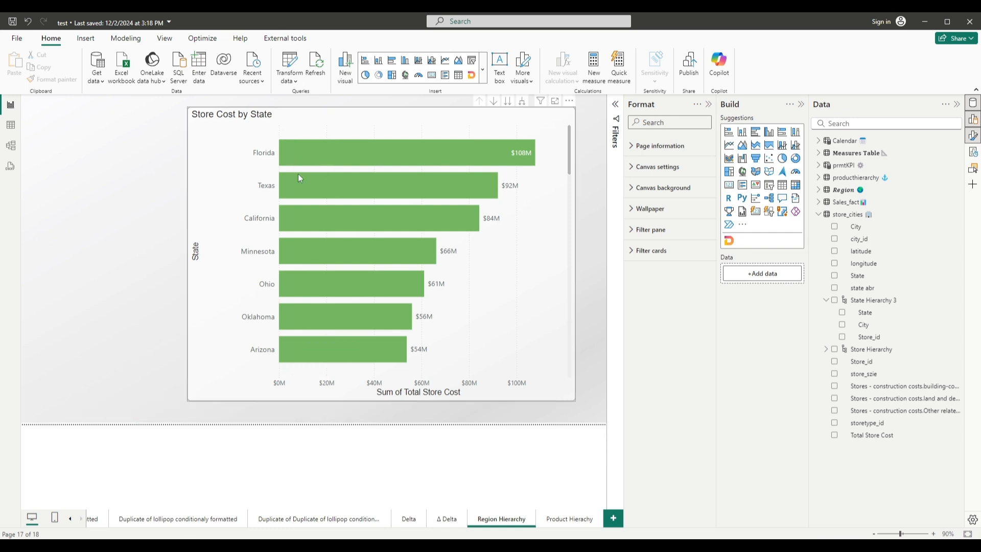
mouse_move(307, 169)
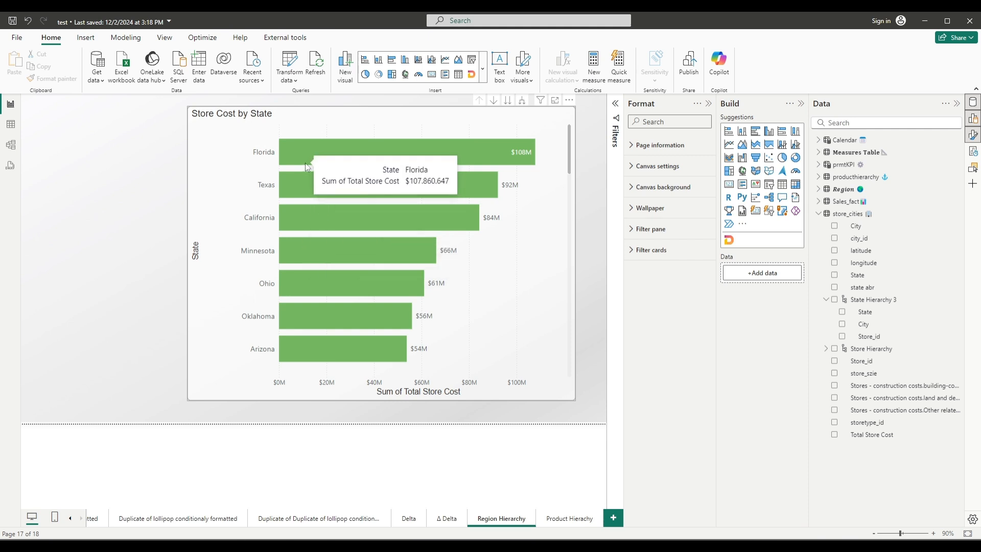
mouse_move(290, 139)
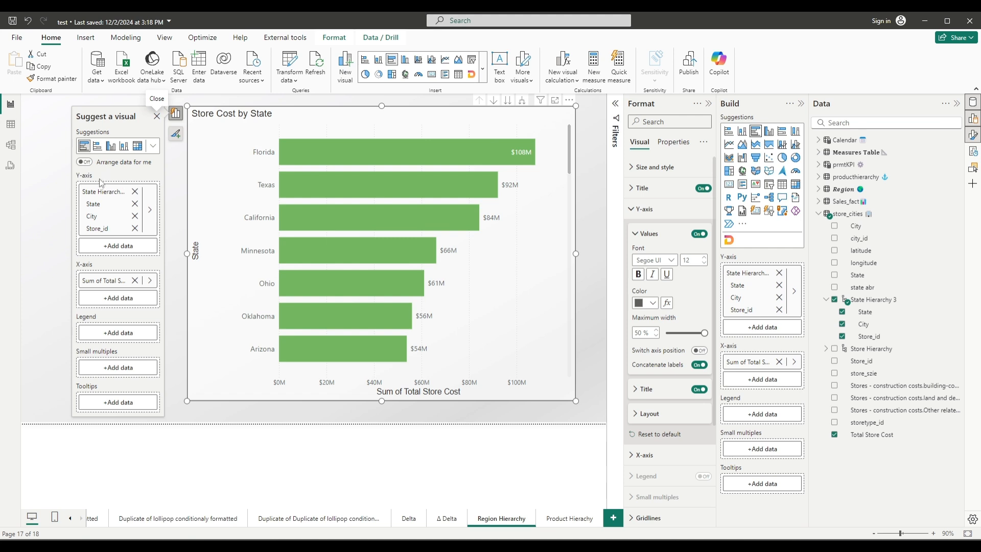
mouse_move(210, 273)
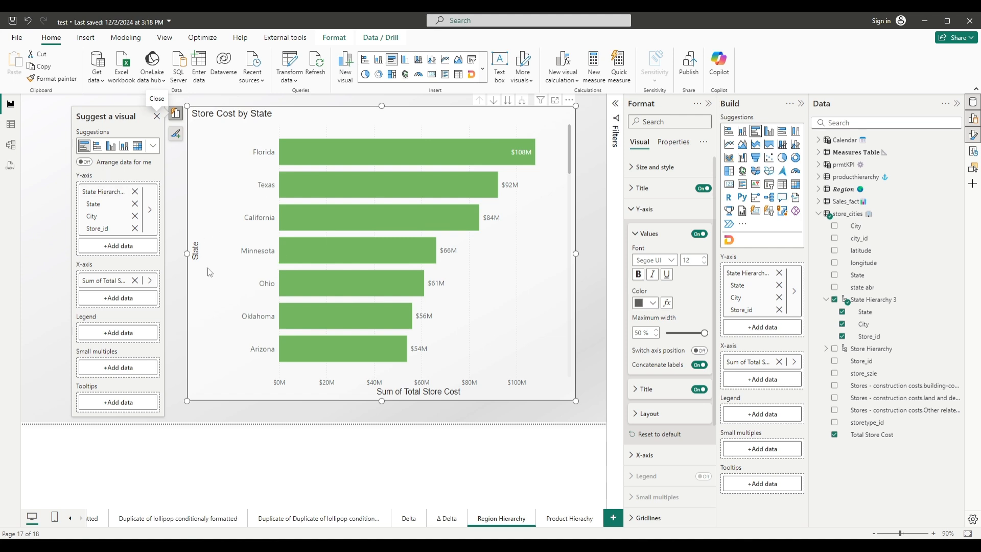
mouse_move(283, 235)
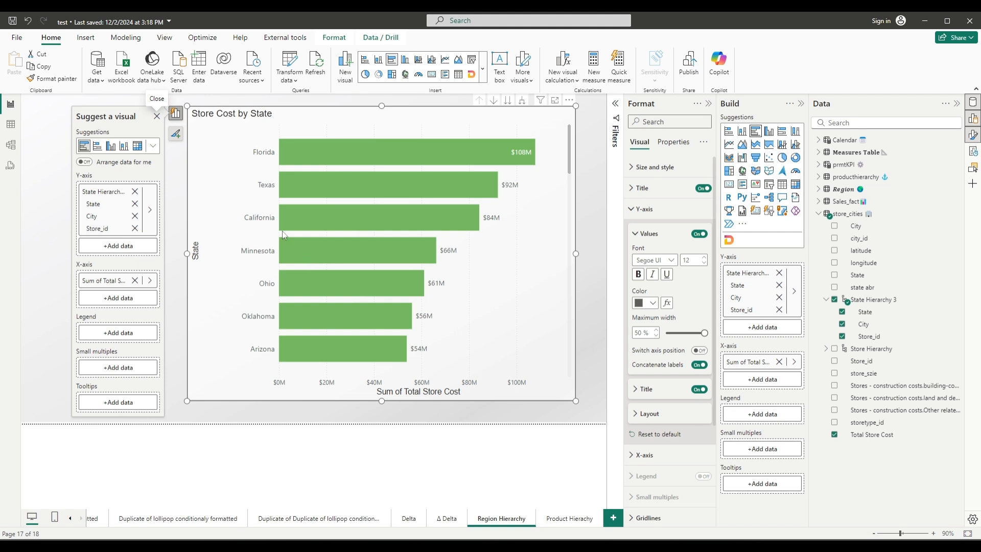
mouse_move(374, 224)
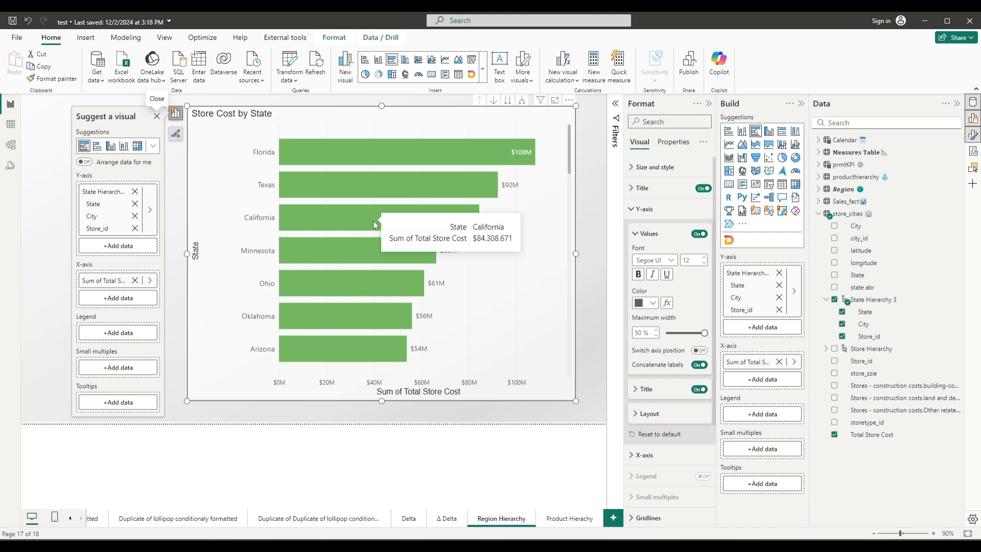
mouse_move(340, 185)
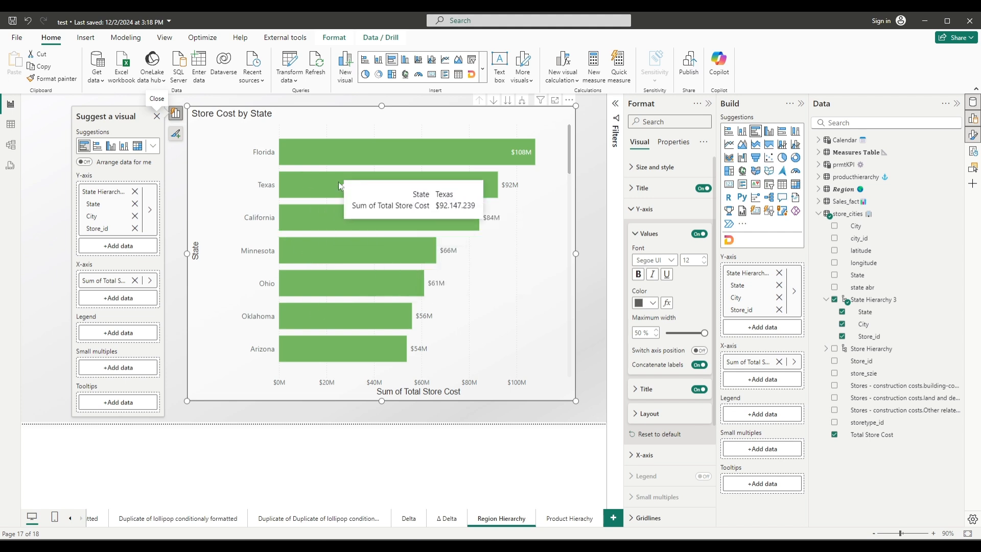
mouse_move(297, 203)
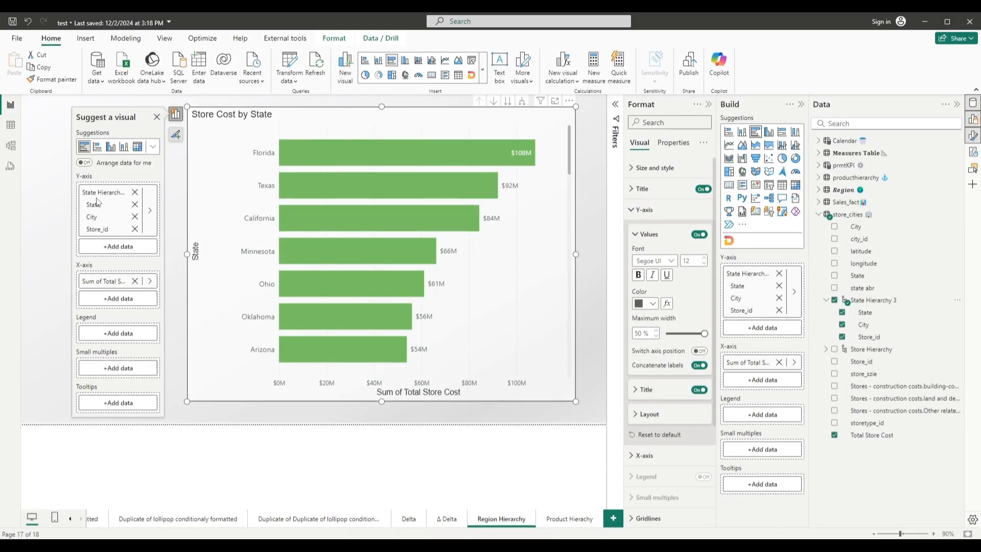
mouse_move(329, 162)
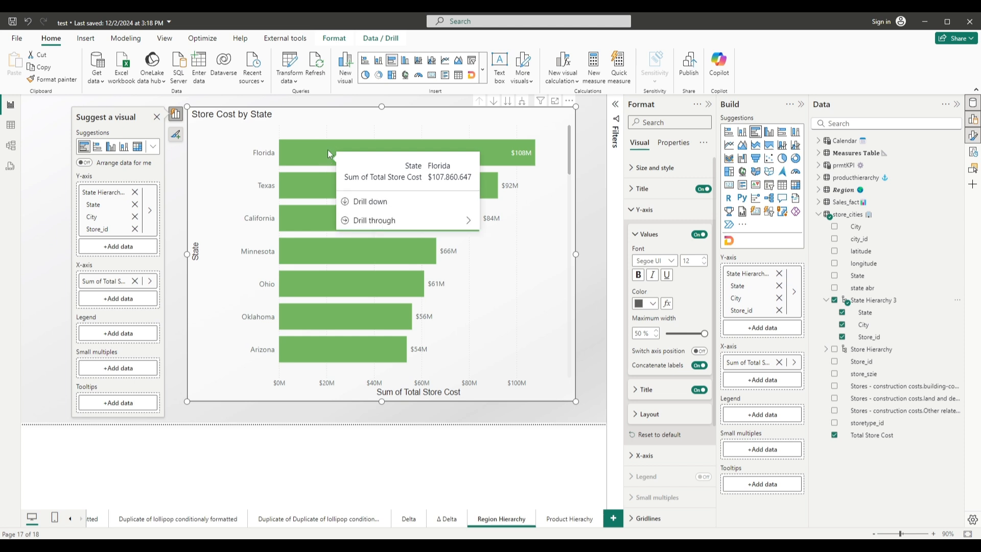
mouse_move(335, 145)
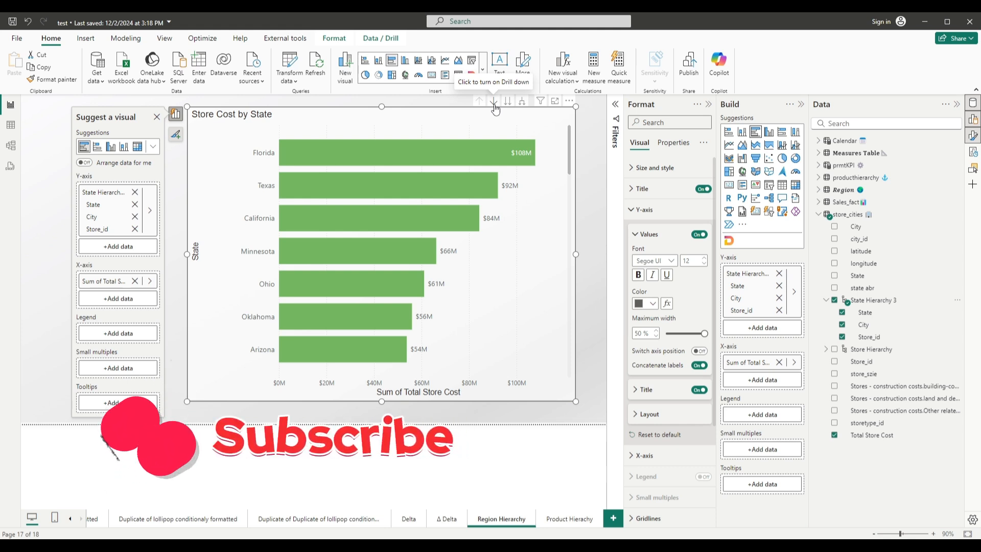
mouse_move(348, 157)
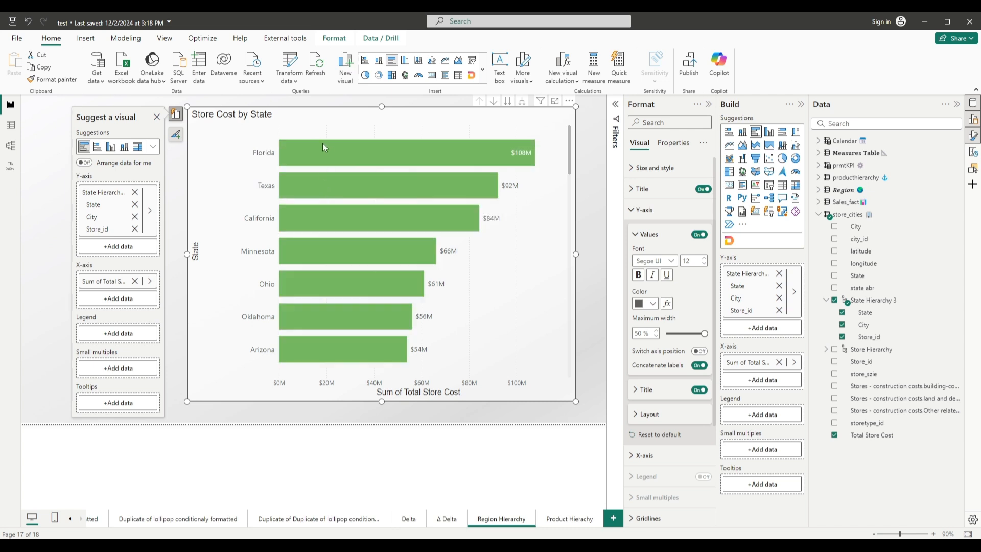
mouse_move(319, 152)
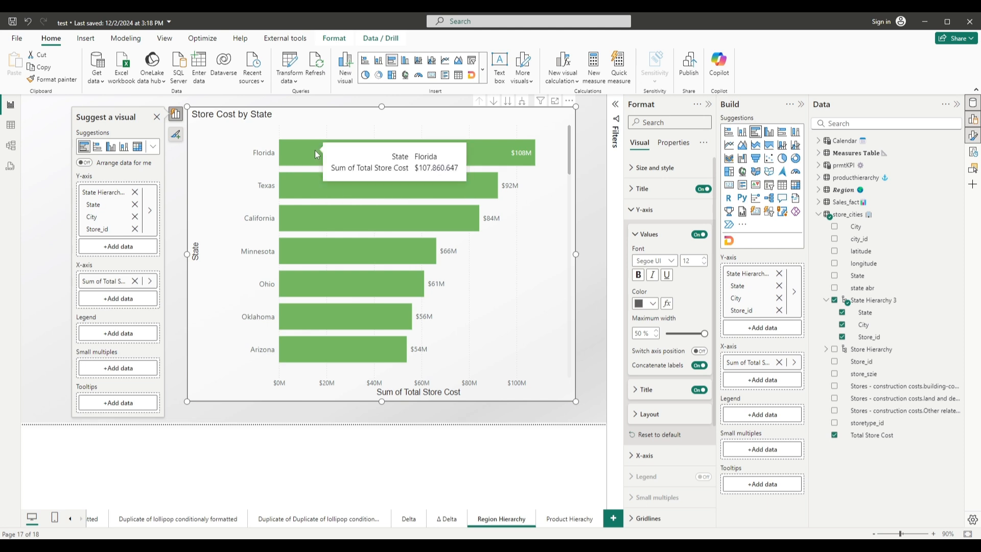
right_click(313, 152)
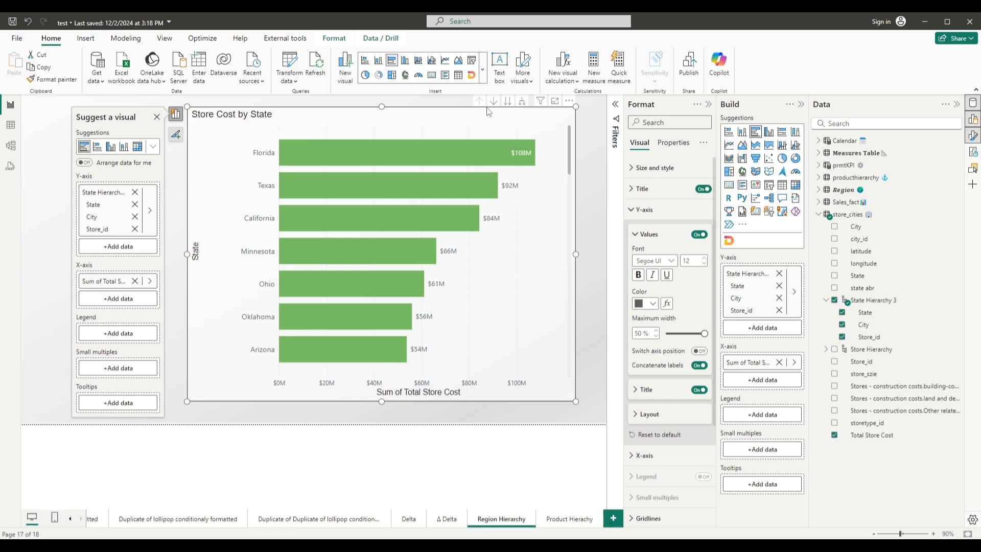
- Enable data-point drill down, then bring the Store Cost chart up from stores to cities
left_click(494, 101)
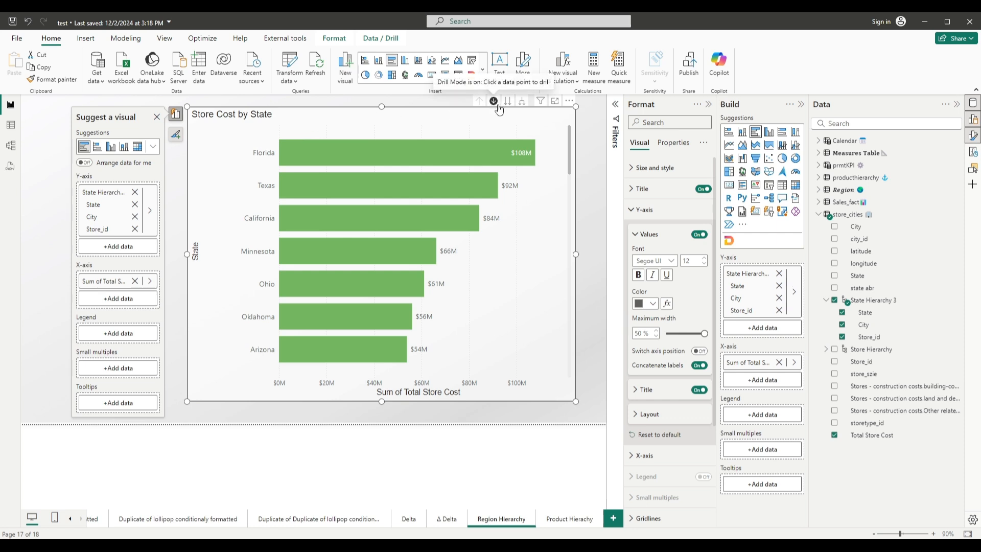
mouse_move(496, 109)
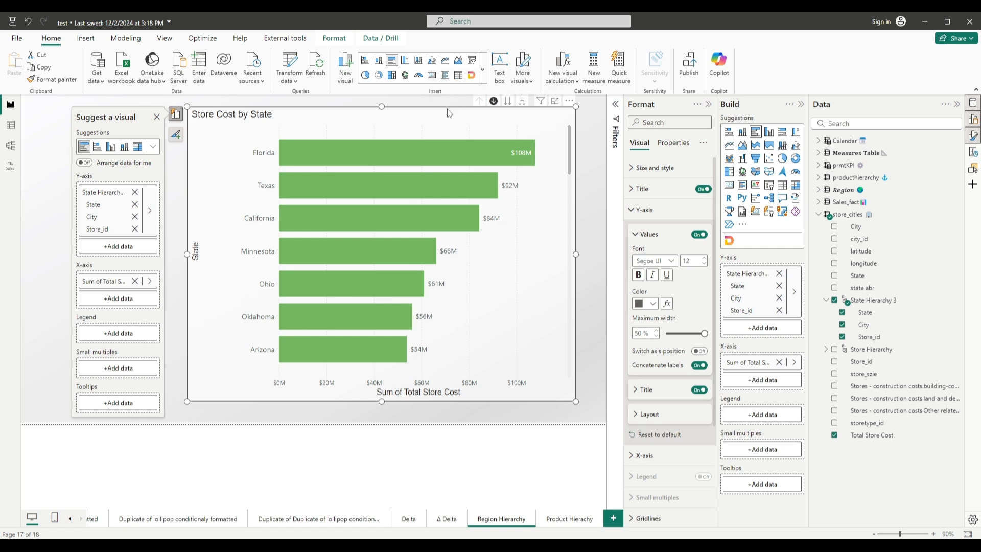
mouse_move(339, 160)
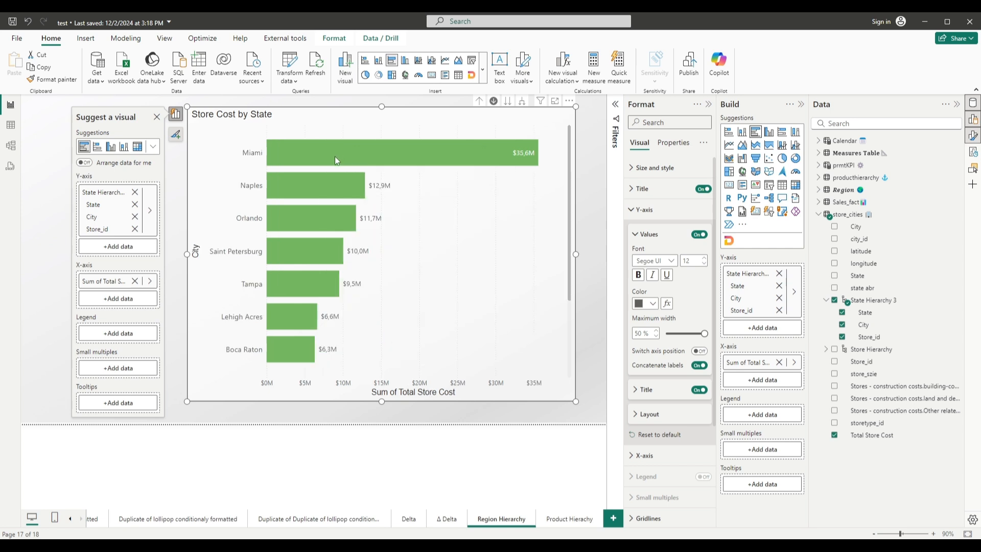
mouse_move(231, 144)
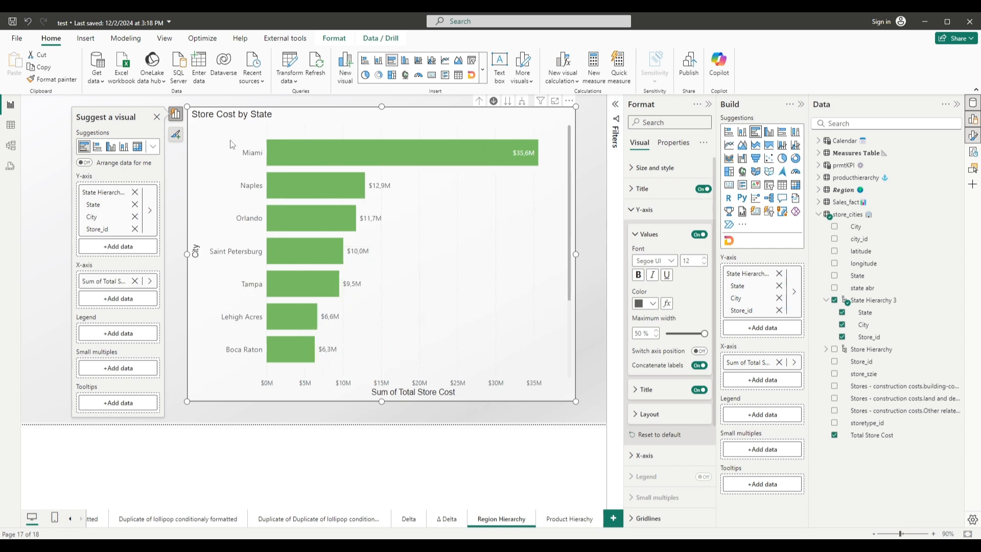
mouse_move(259, 196)
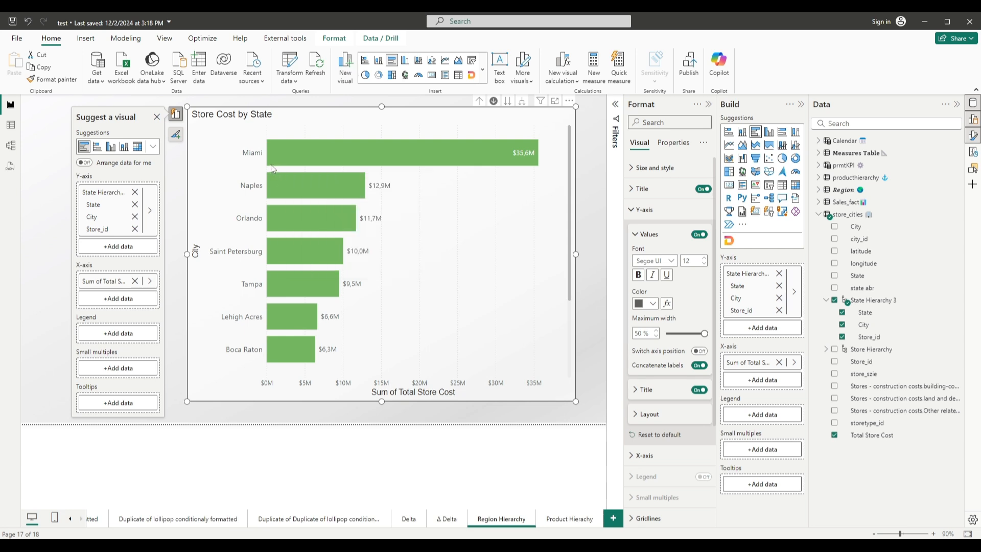
mouse_move(273, 153)
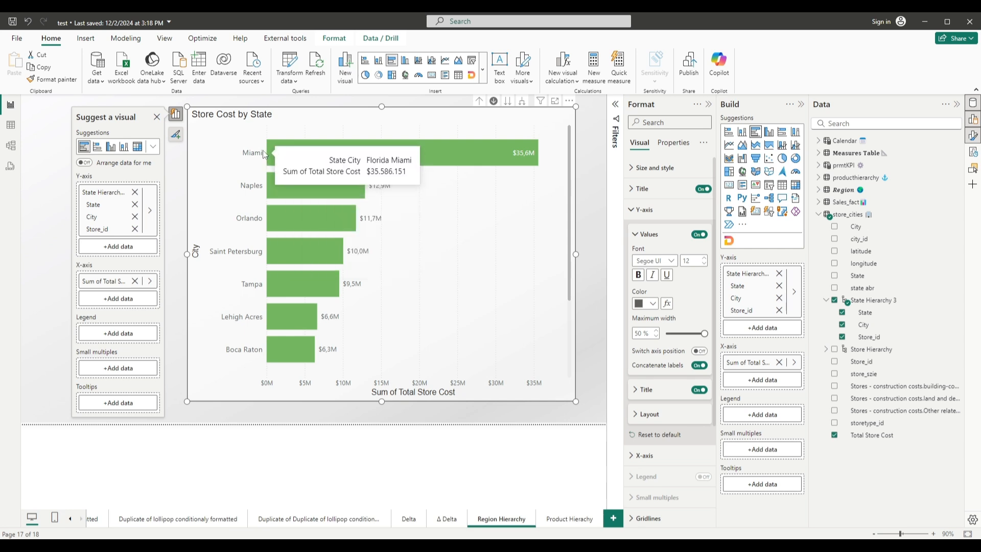
mouse_move(391, 155)
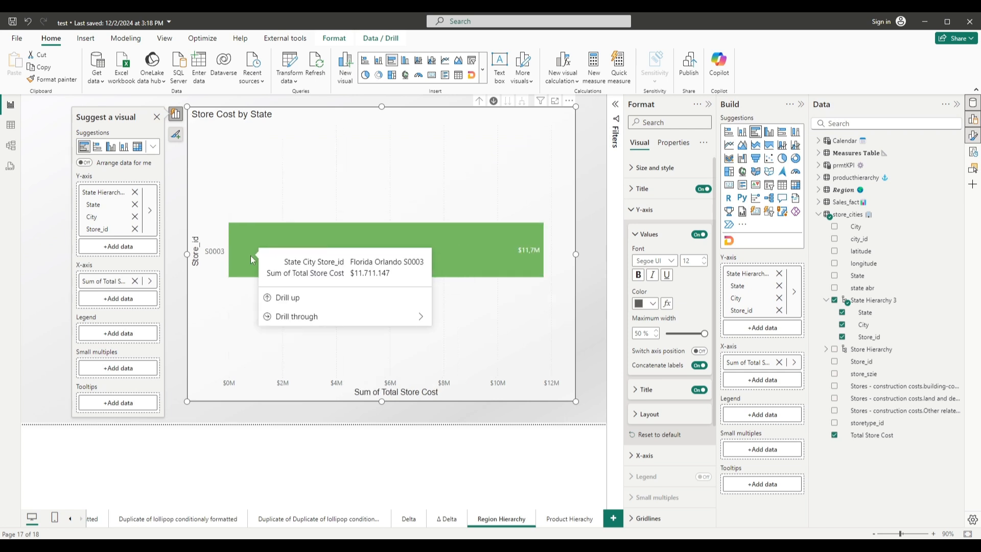
left_click(394, 153)
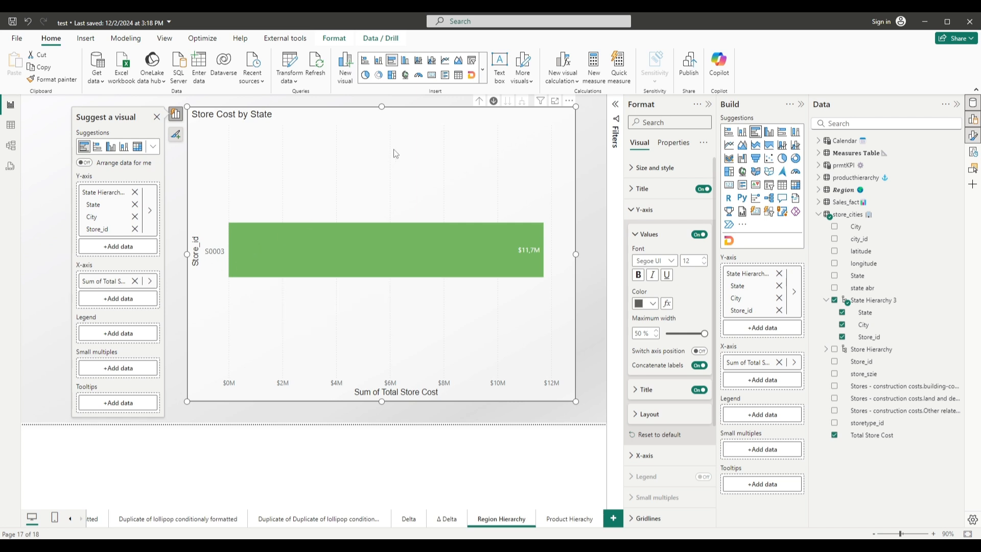
mouse_move(479, 100)
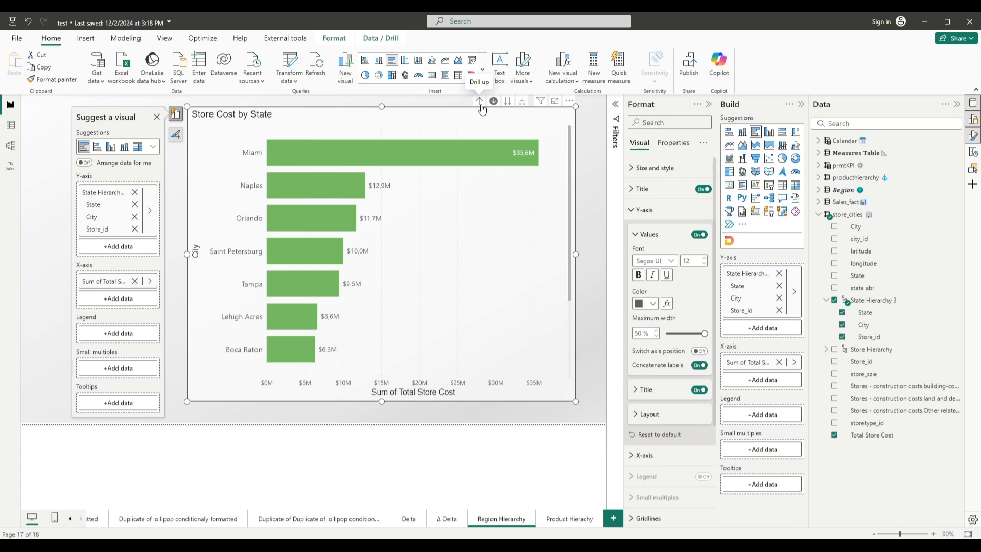
- Drill the Store Cost chart up to state totals, with Florida leading at $108M
left_click(479, 100)
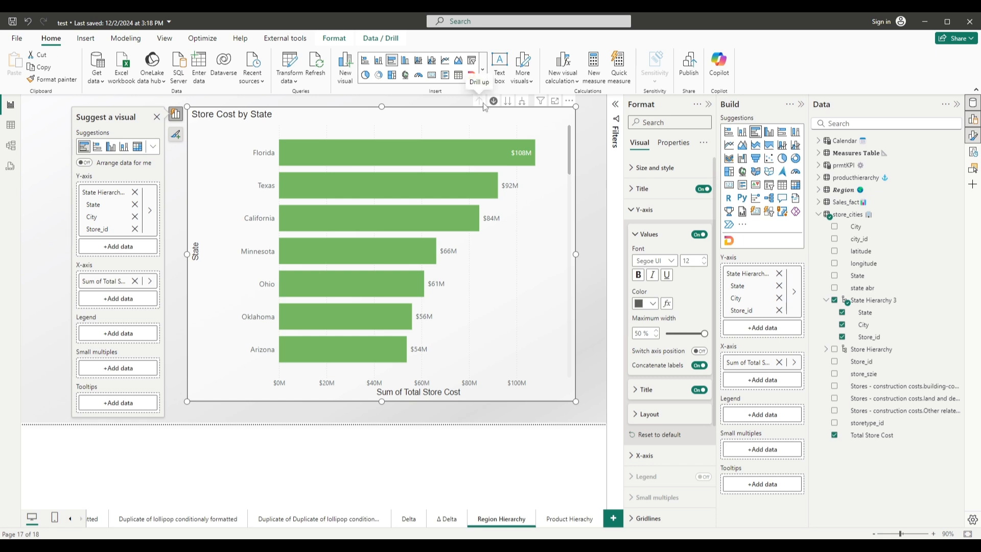
mouse_move(508, 101)
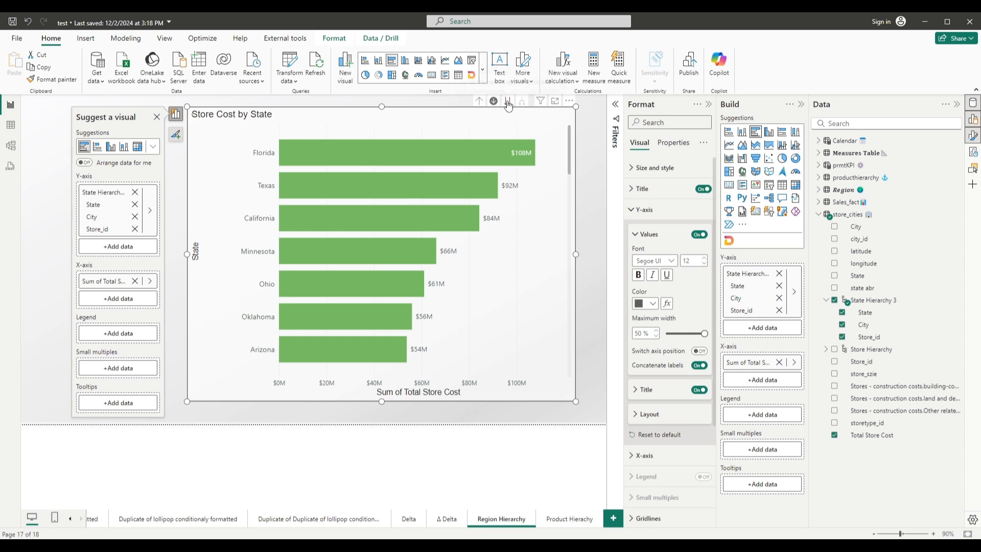
- Show cities then stores, return to states, then expand twice into state-city-store bars
left_click(507, 101)
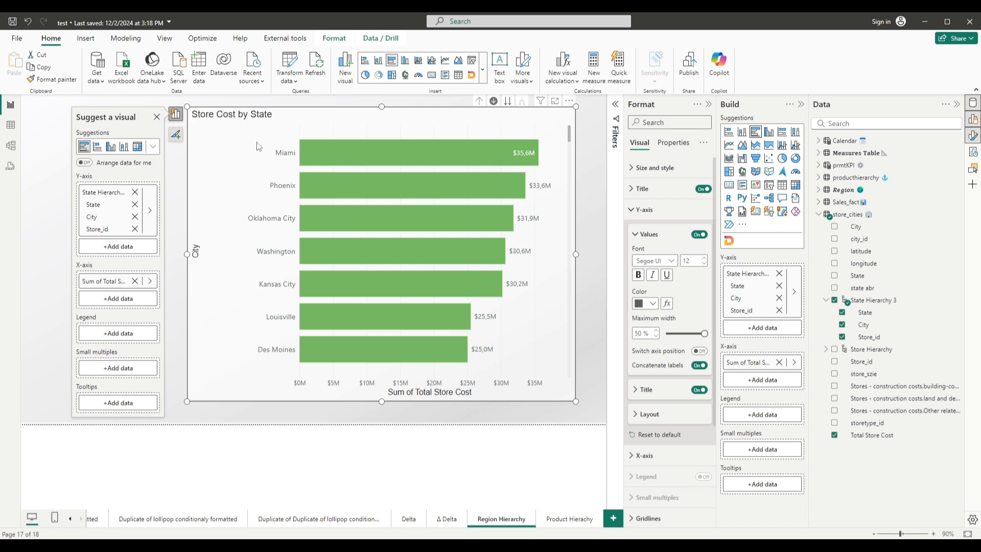
mouse_move(251, 205)
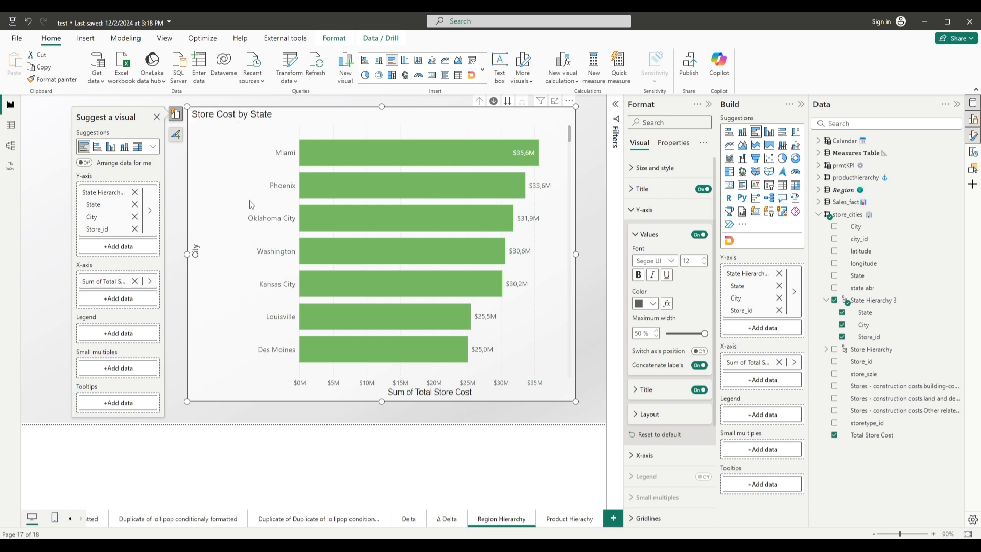
mouse_move(394, 185)
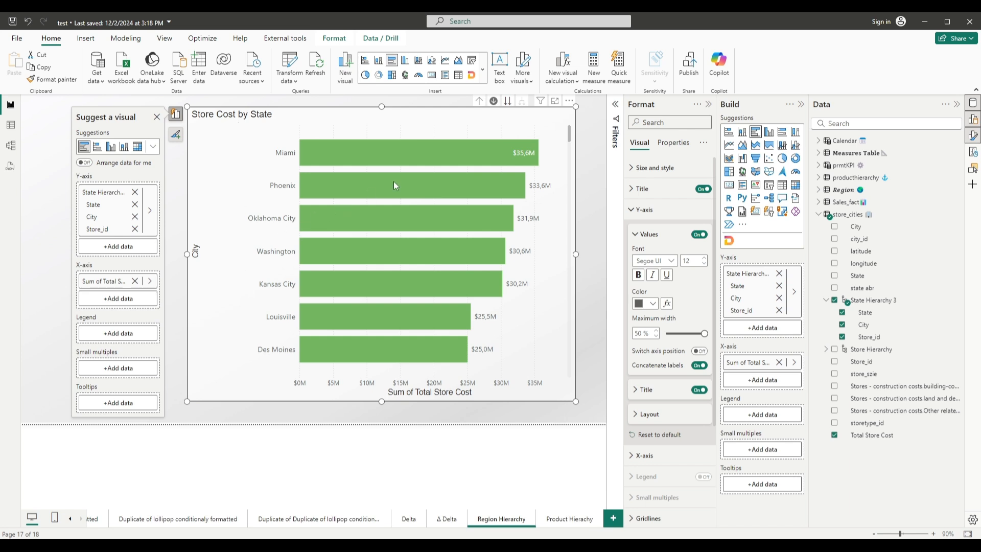
mouse_move(507, 100)
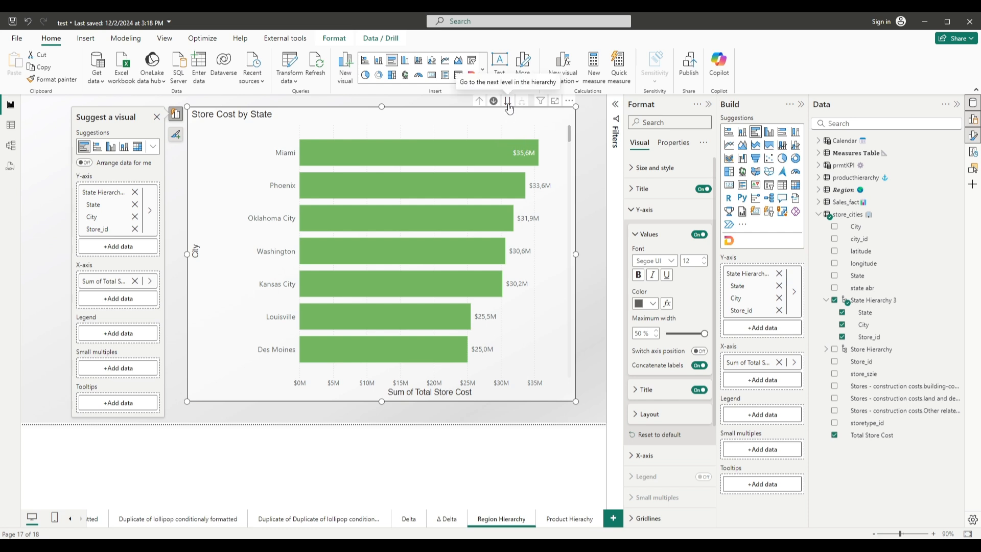
left_click(494, 101)
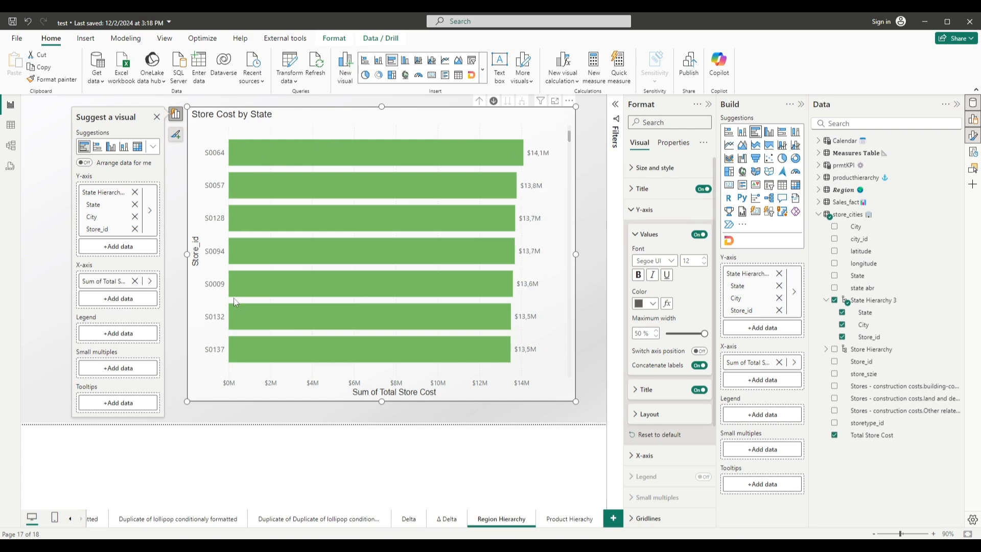
mouse_move(491, 201)
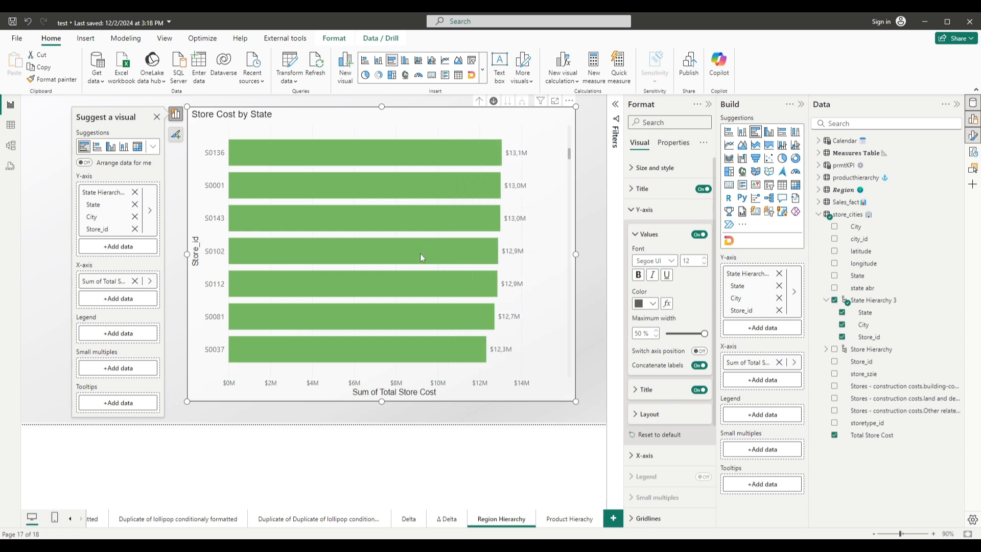
left_click(479, 101)
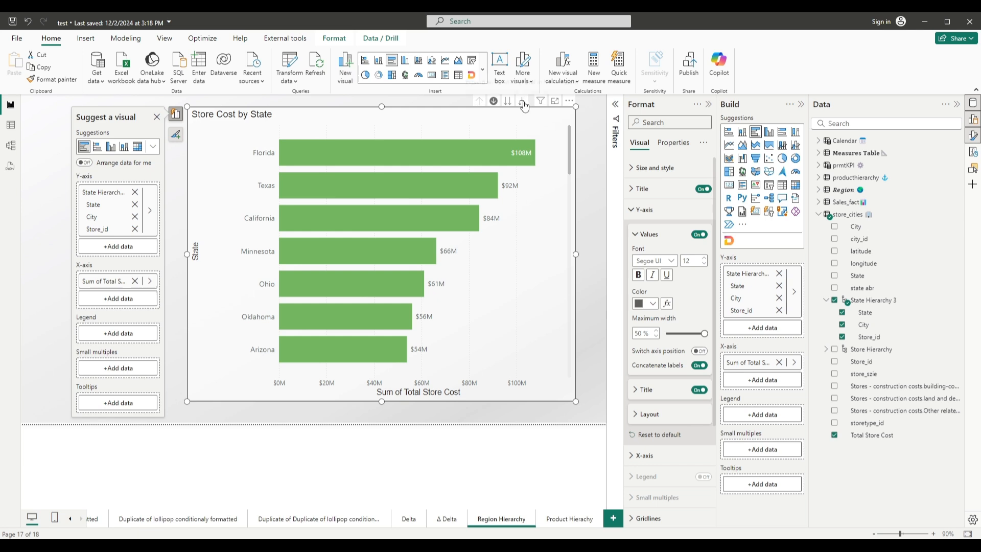
mouse_move(523, 101)
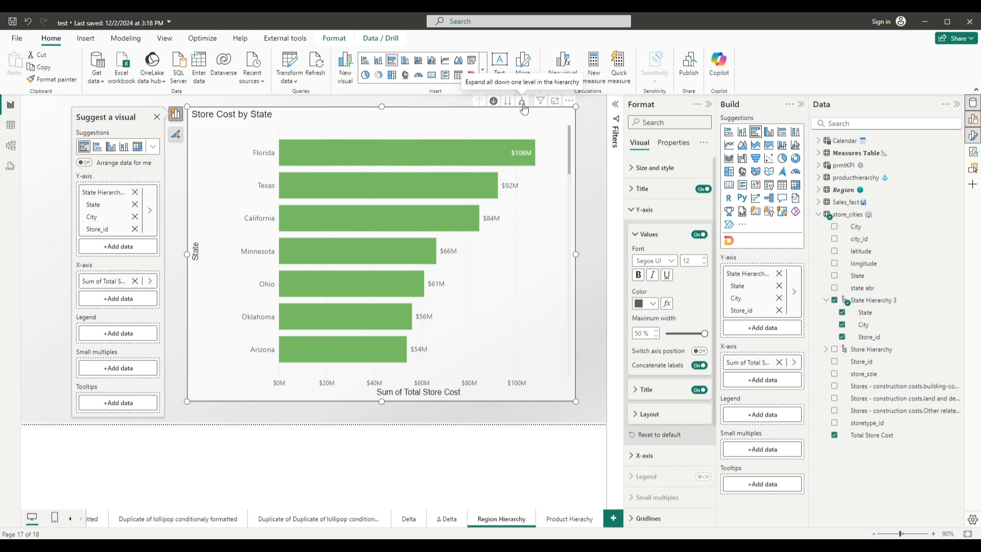
left_click(522, 101)
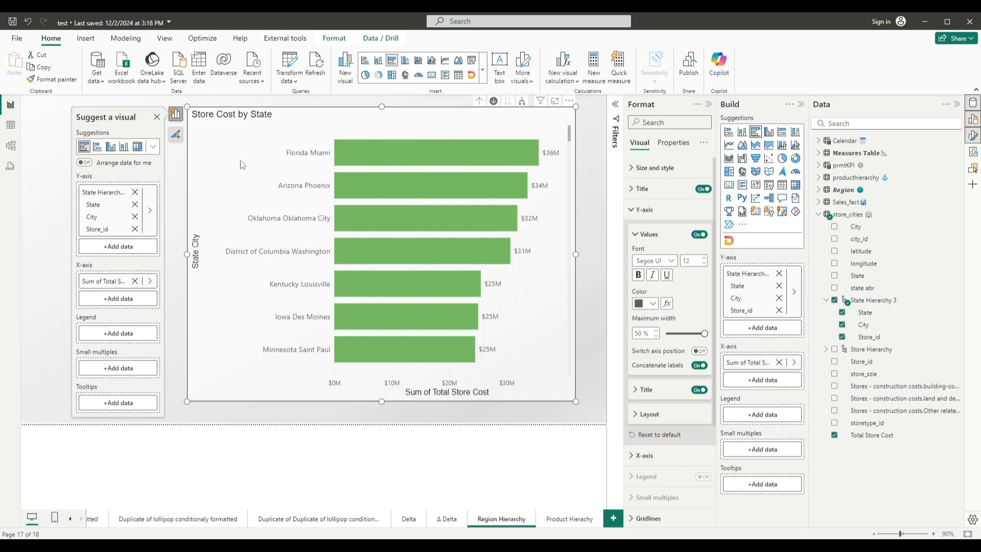
mouse_move(327, 157)
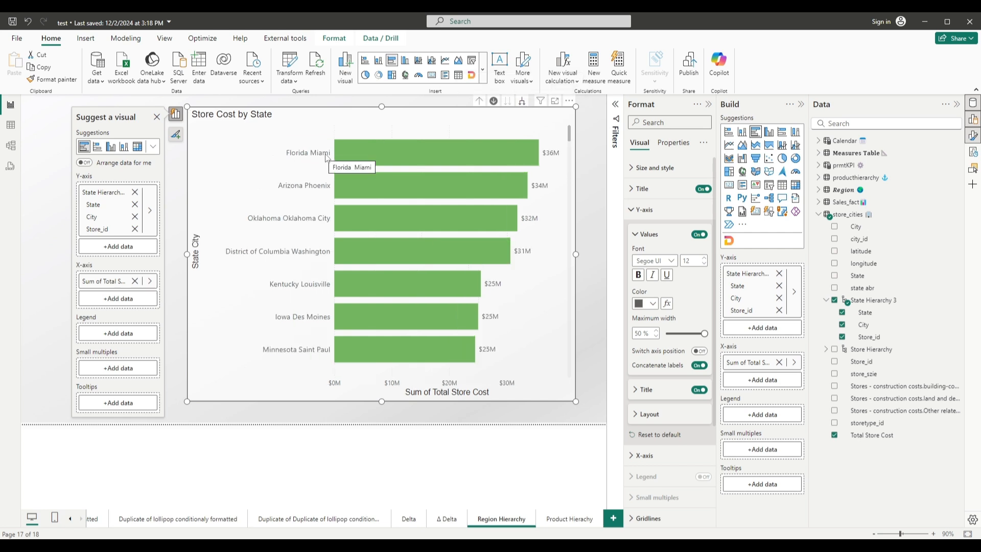
mouse_move(323, 190)
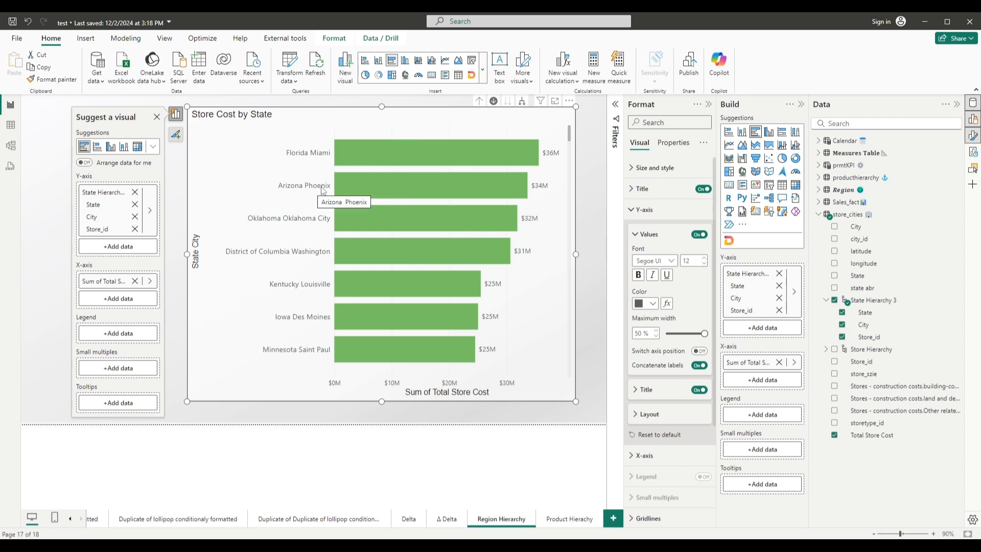
mouse_move(349, 182)
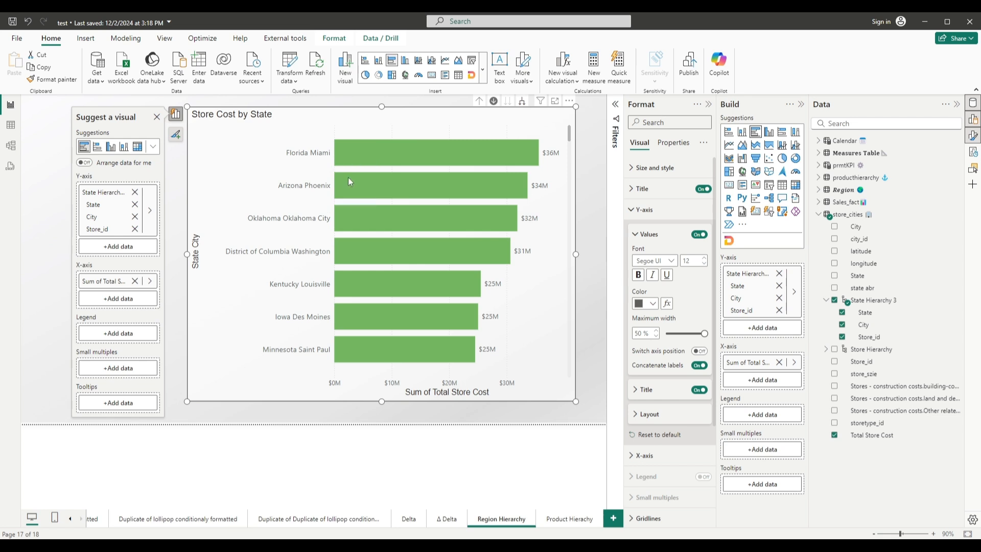
mouse_move(524, 101)
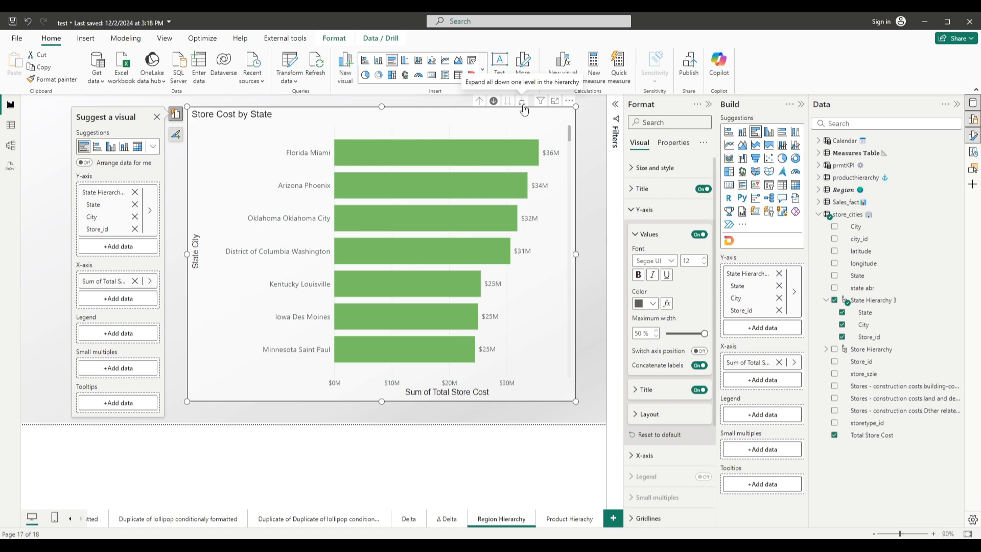
mouse_move(524, 103)
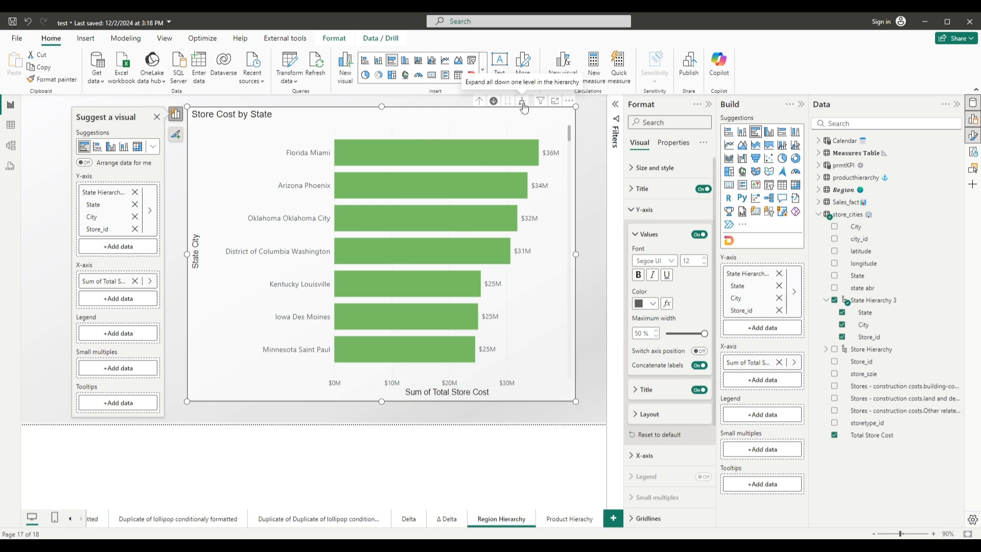
left_click(523, 101)
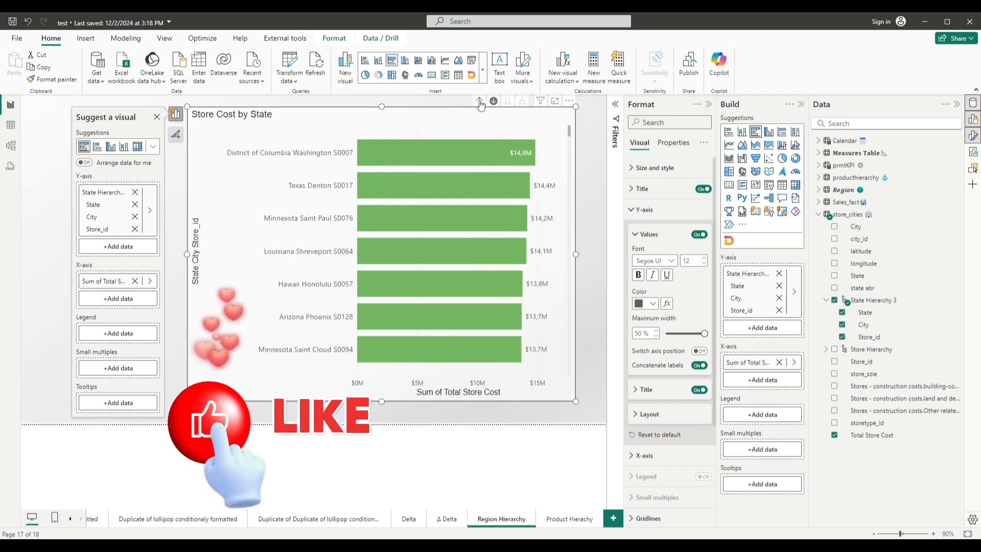
- Drill the chart back toward states and create a new hierarchy from the State field
left_click(480, 101)
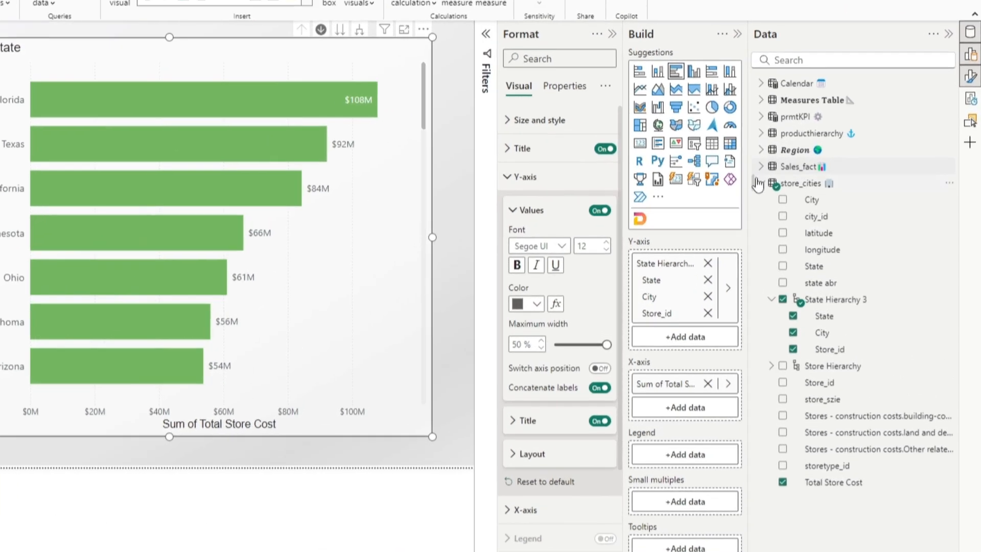
mouse_move(801, 184)
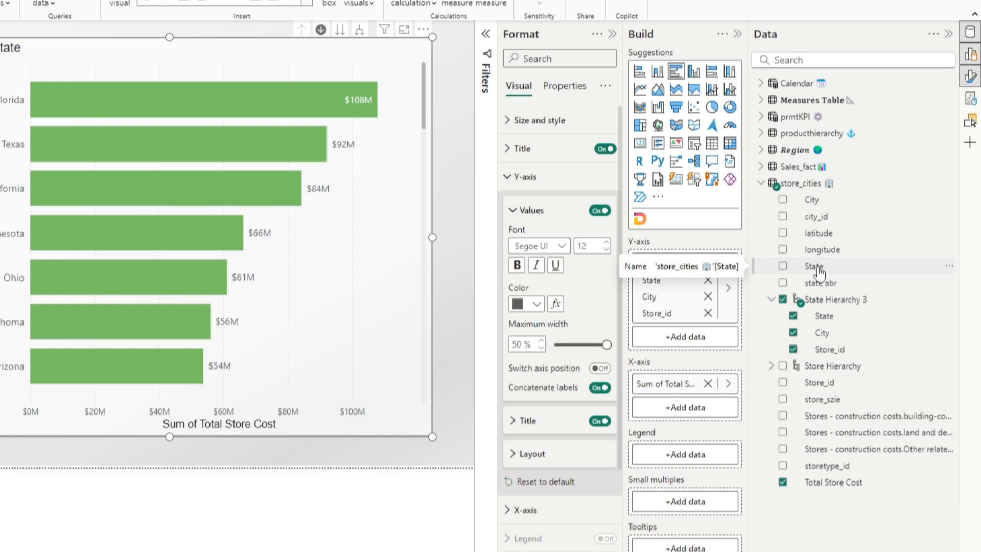
right_click(815, 266)
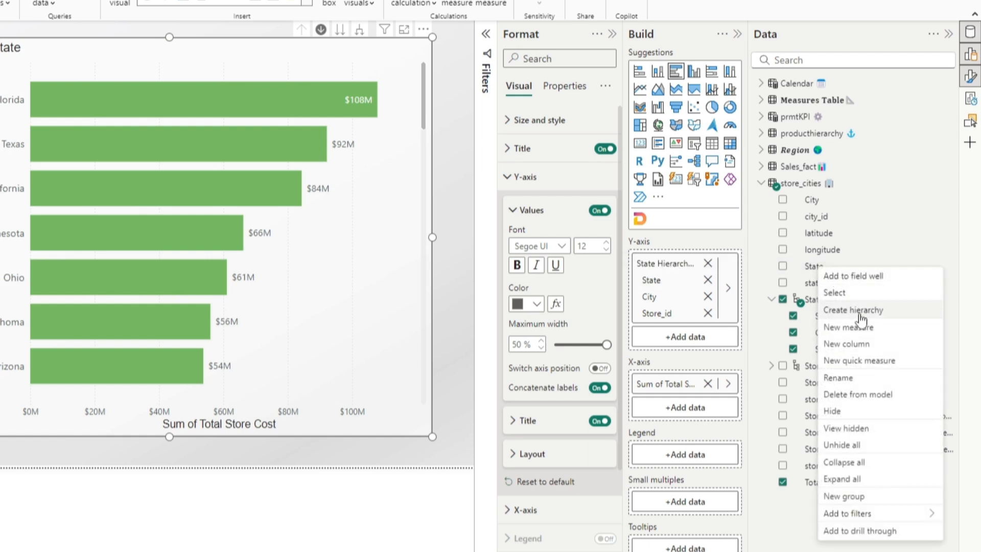
left_click(852, 310)
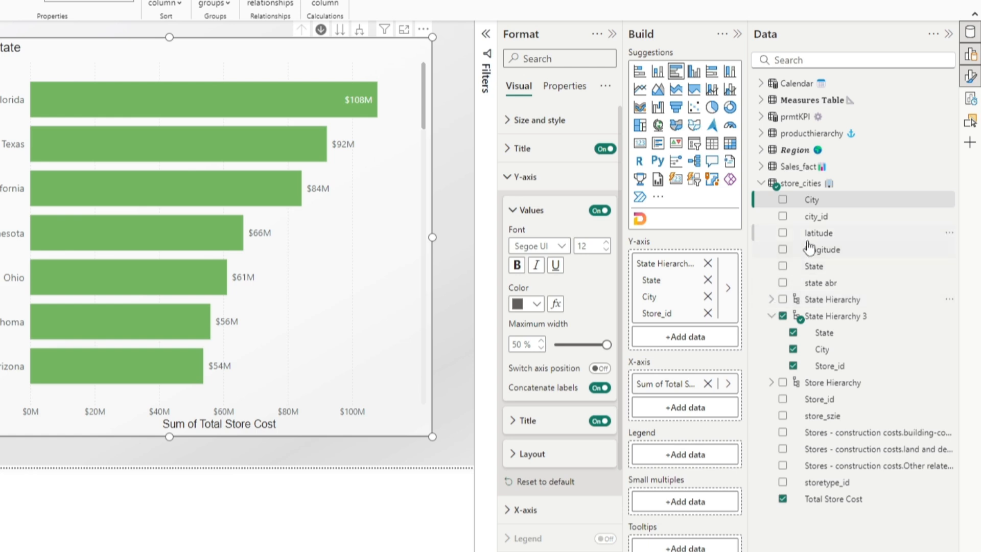
mouse_move(804, 247)
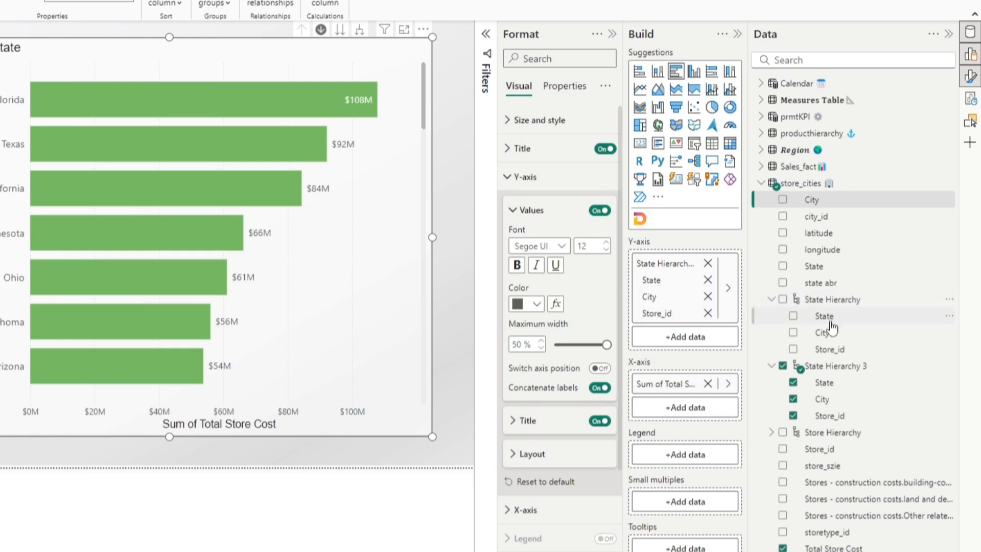
mouse_move(850, 341)
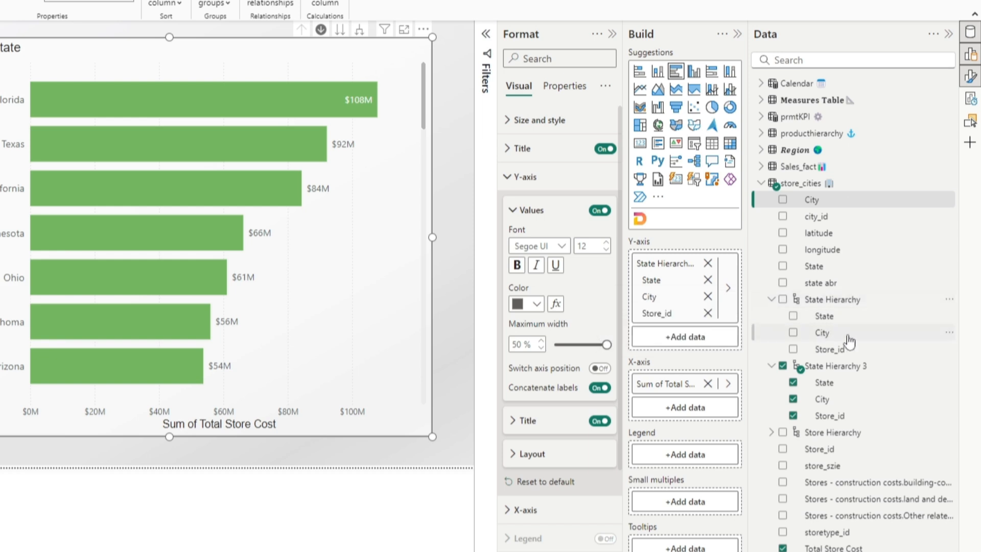
mouse_move(845, 351)
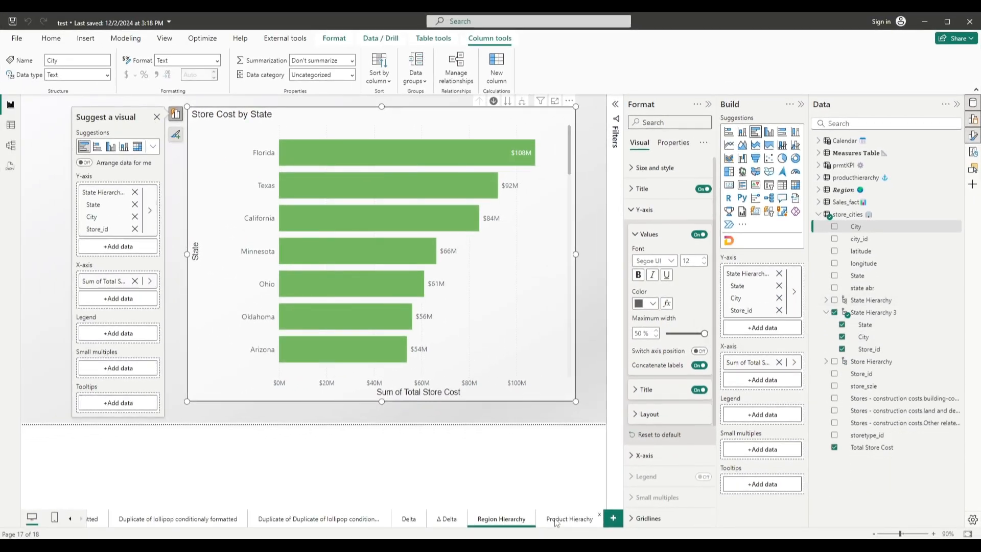
- Switch to the Product Hierarchy report page with its Total Sales by Category chart
left_click(569, 519)
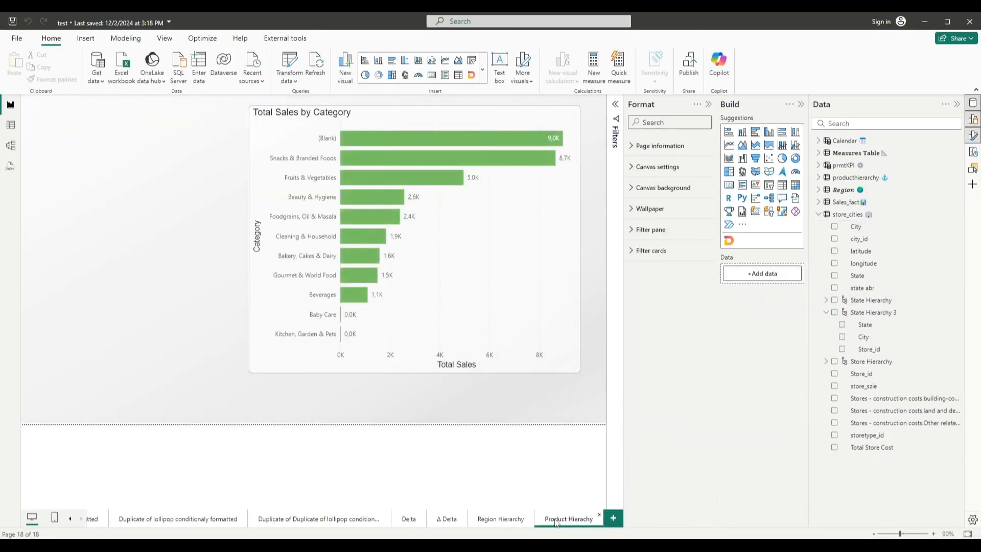
mouse_move(386, 303)
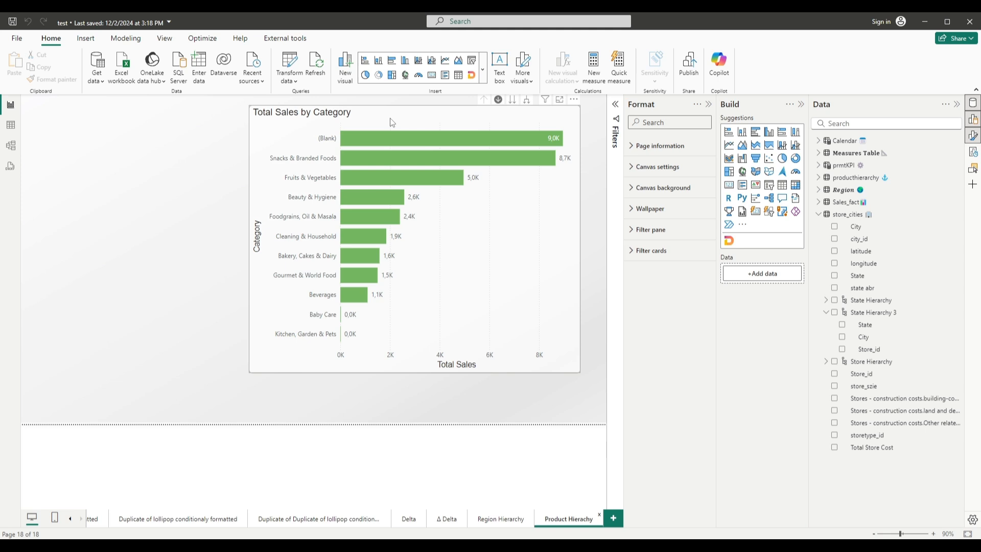
mouse_move(389, 131)
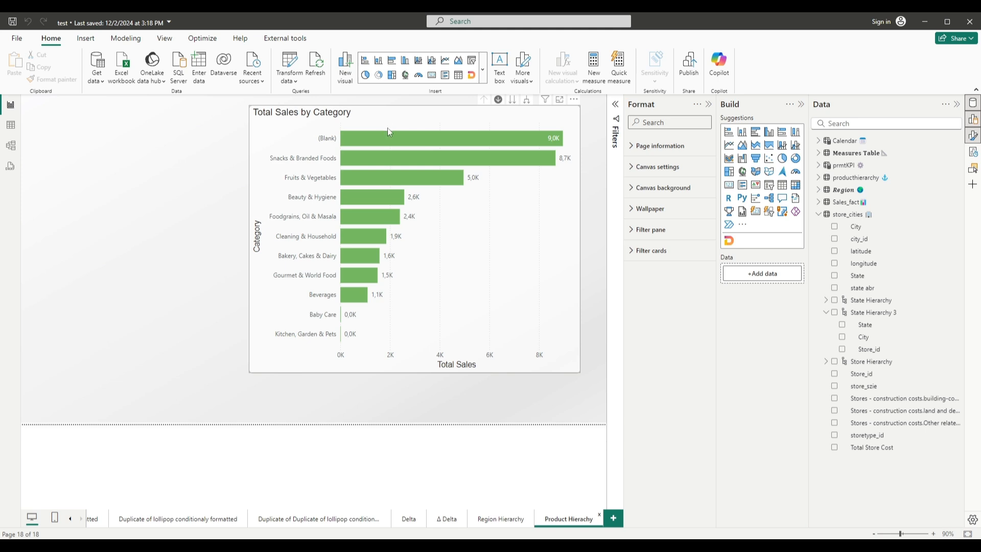
mouse_move(281, 167)
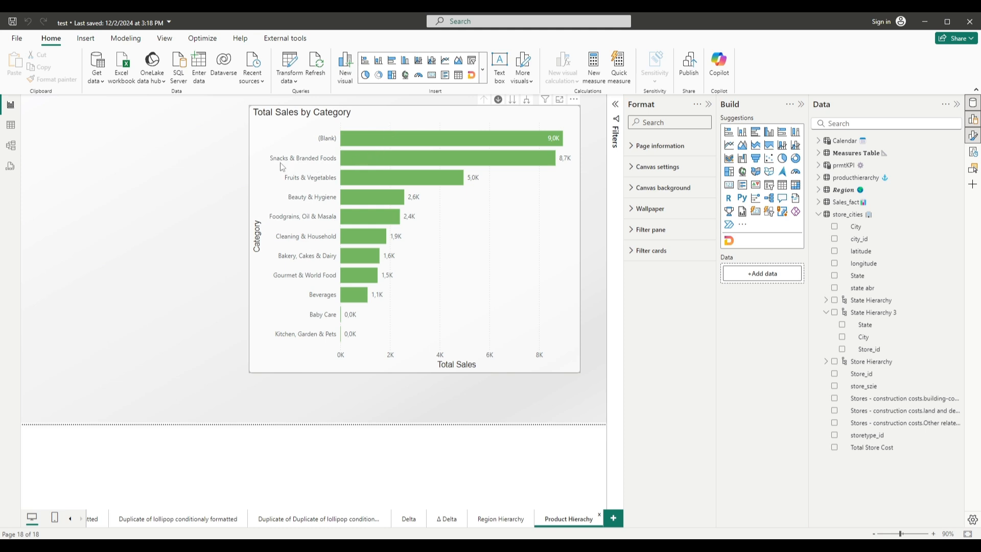
mouse_move(311, 161)
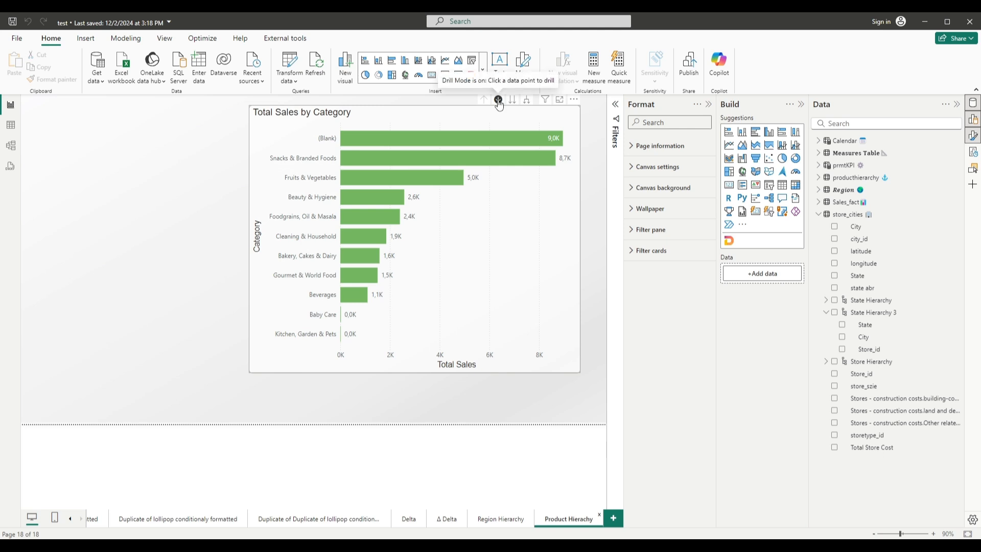
mouse_move(416, 137)
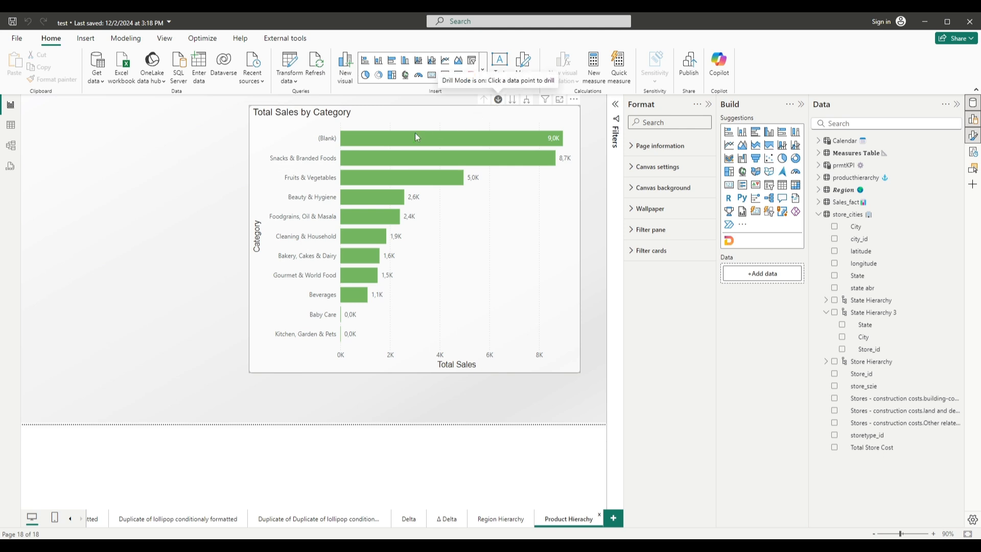
mouse_move(348, 158)
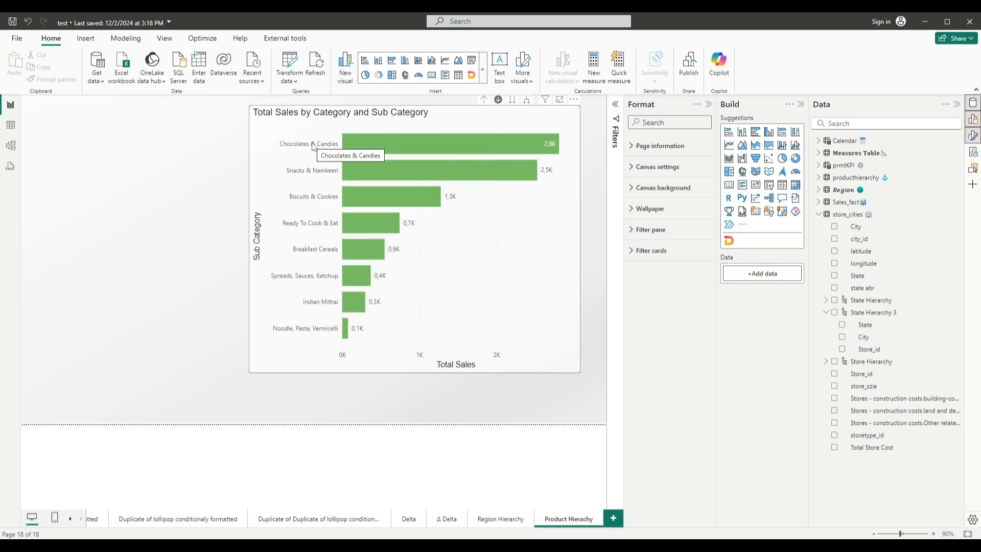
mouse_move(289, 153)
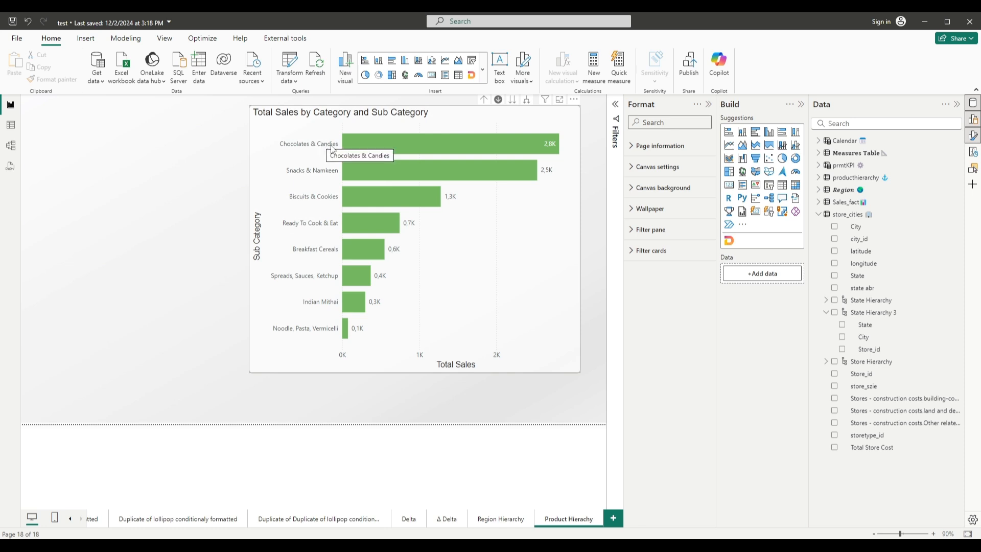
mouse_move(352, 147)
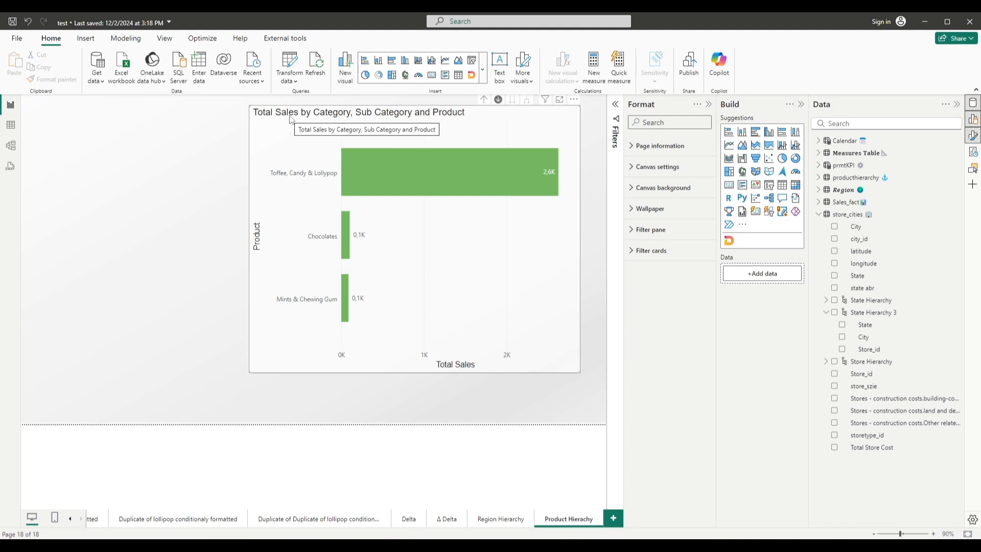
mouse_move(484, 100)
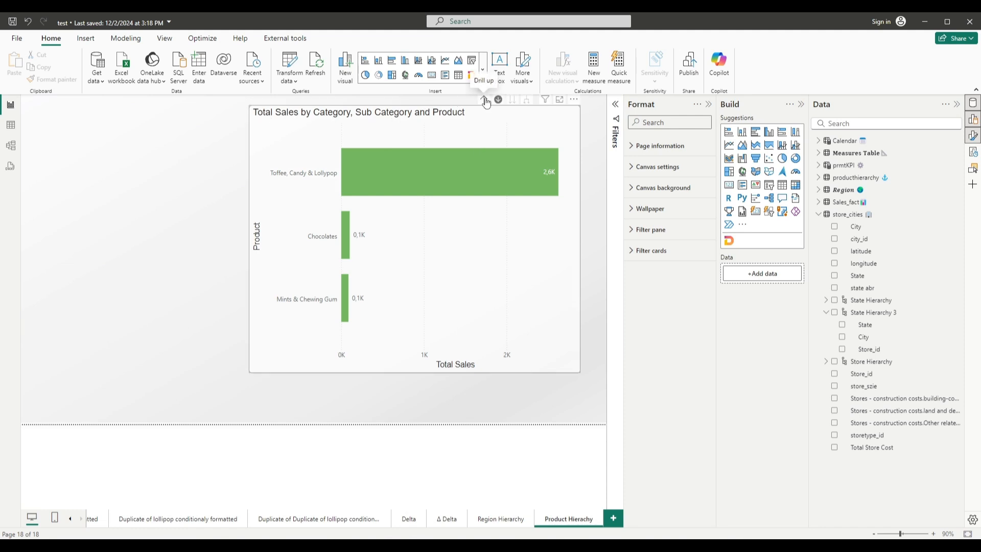
- Drill up to categories, create Category Hierarchy in productHierarchy, and open Sub Category's actions
left_click(484, 100)
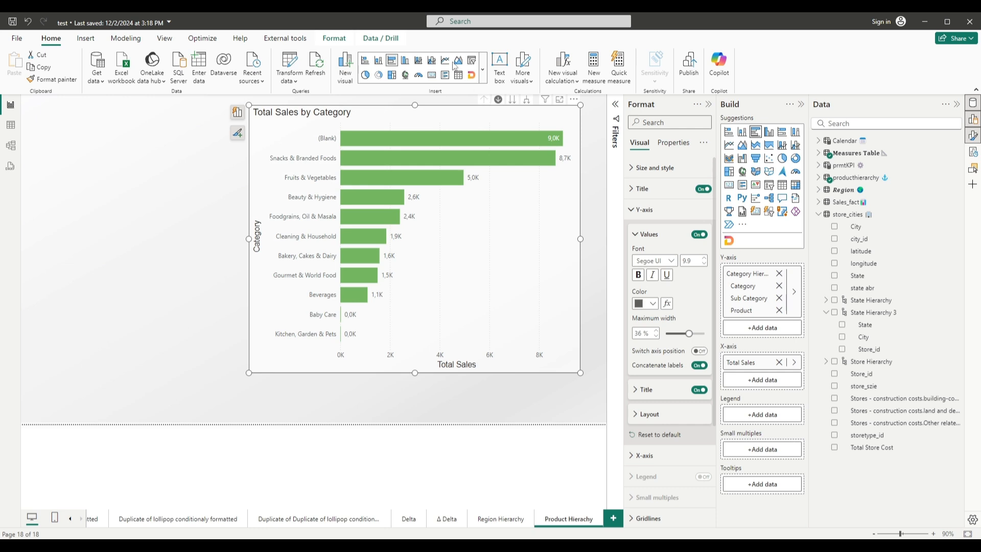
mouse_move(496, 134)
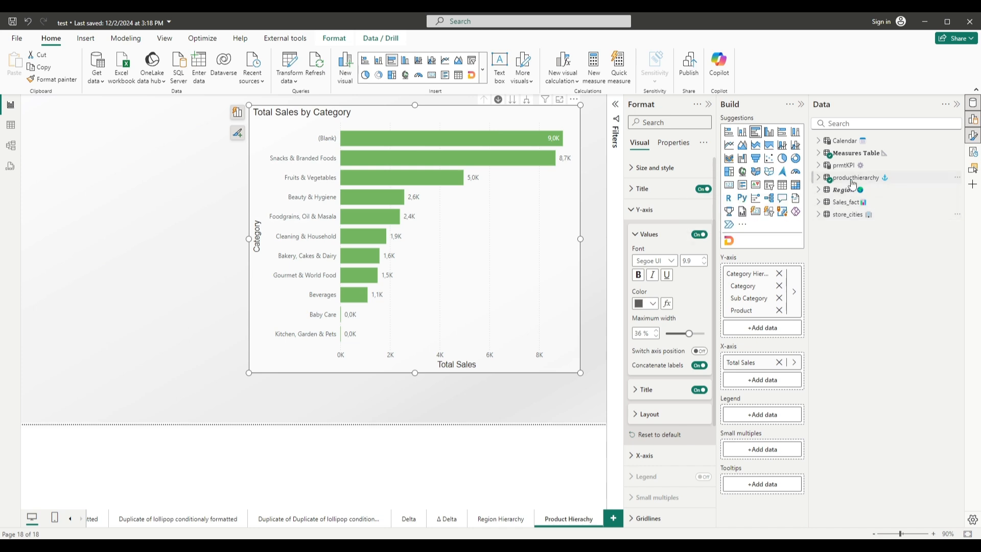
left_click(819, 177)
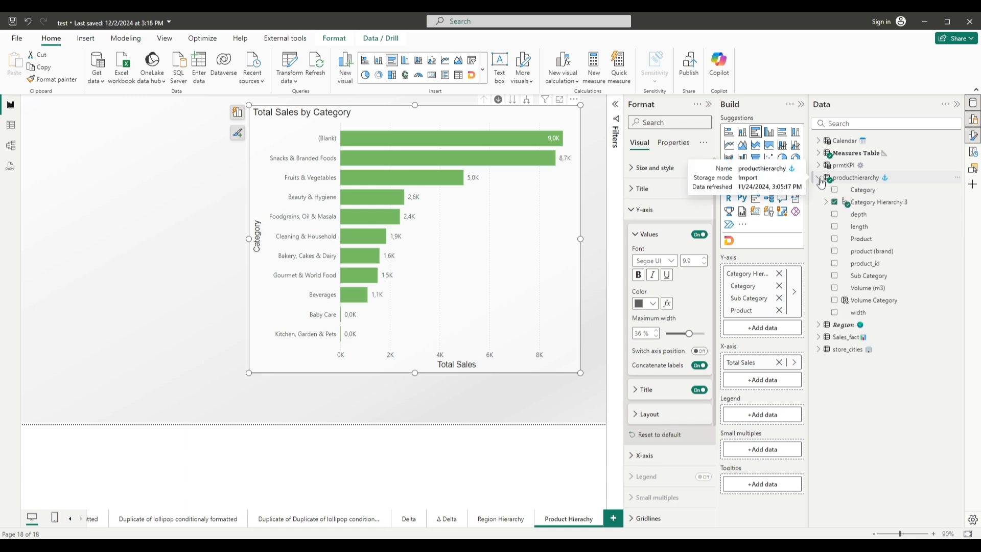
mouse_move(879, 239)
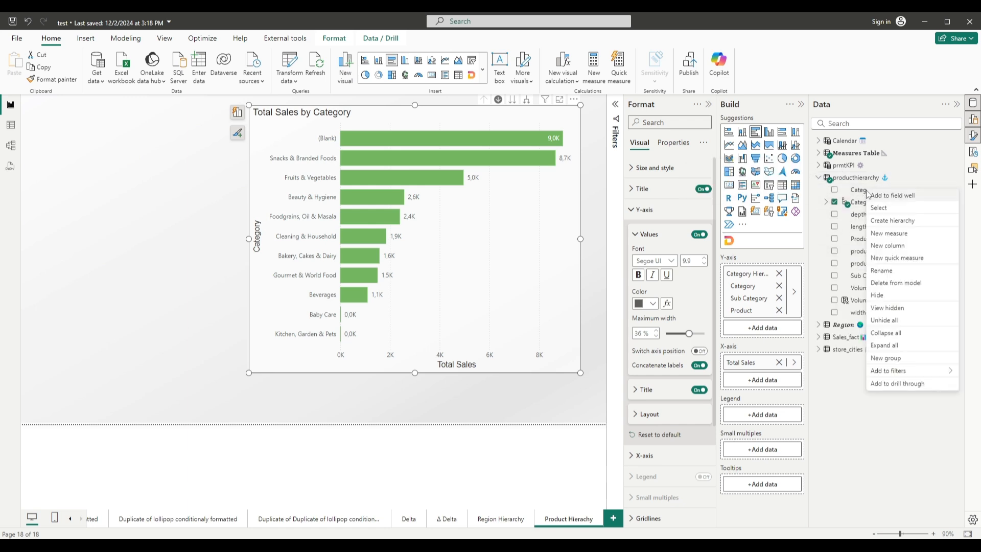
left_click(892, 220)
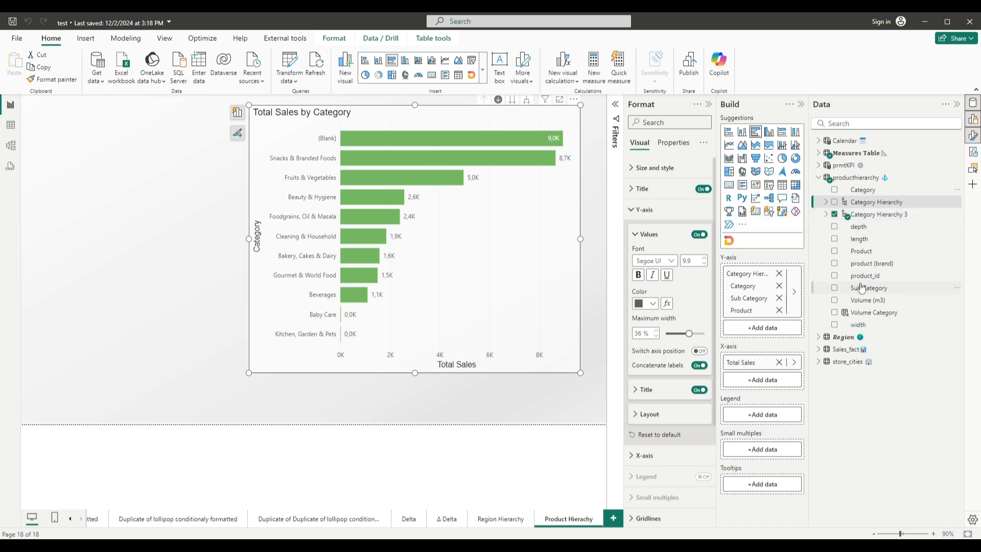
right_click(869, 288)
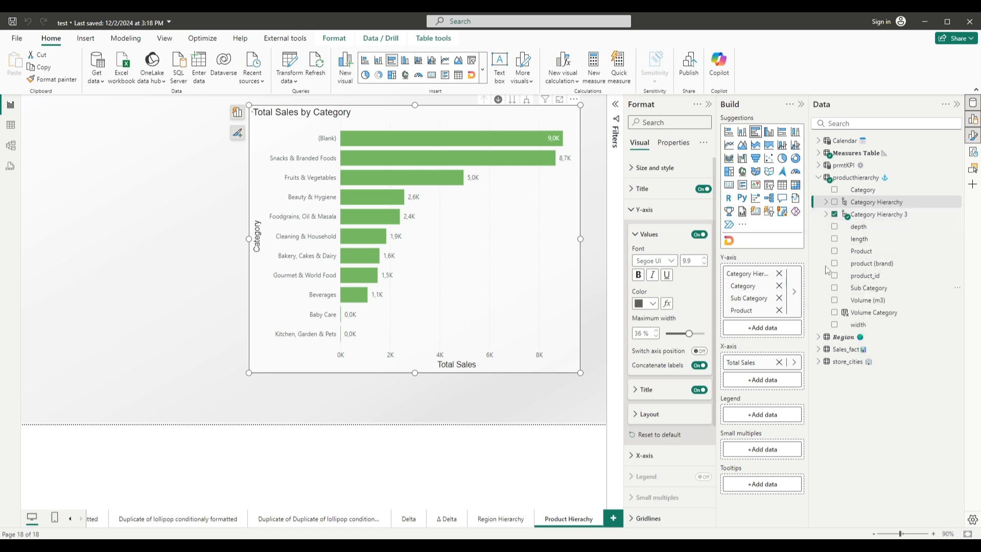
mouse_move(827, 271)
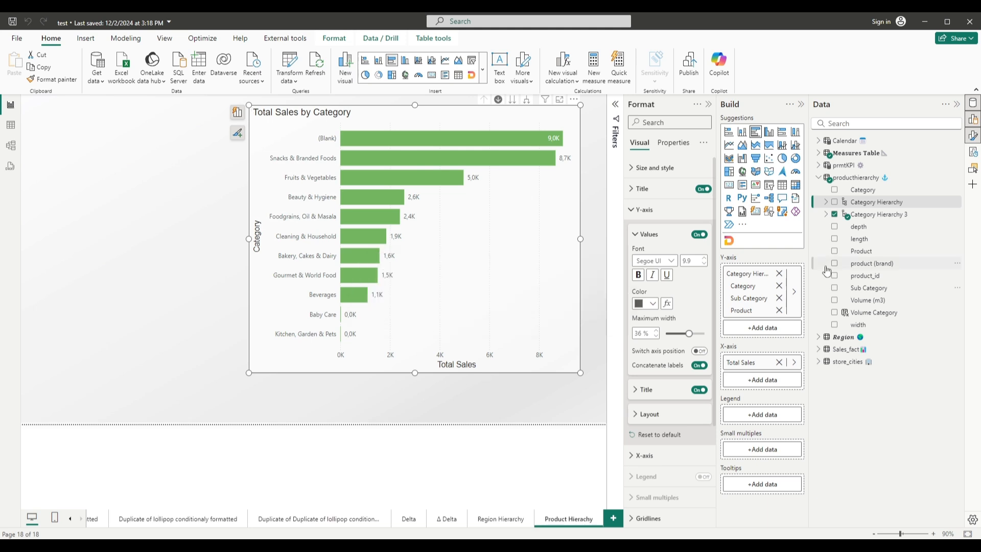
mouse_move(858, 227)
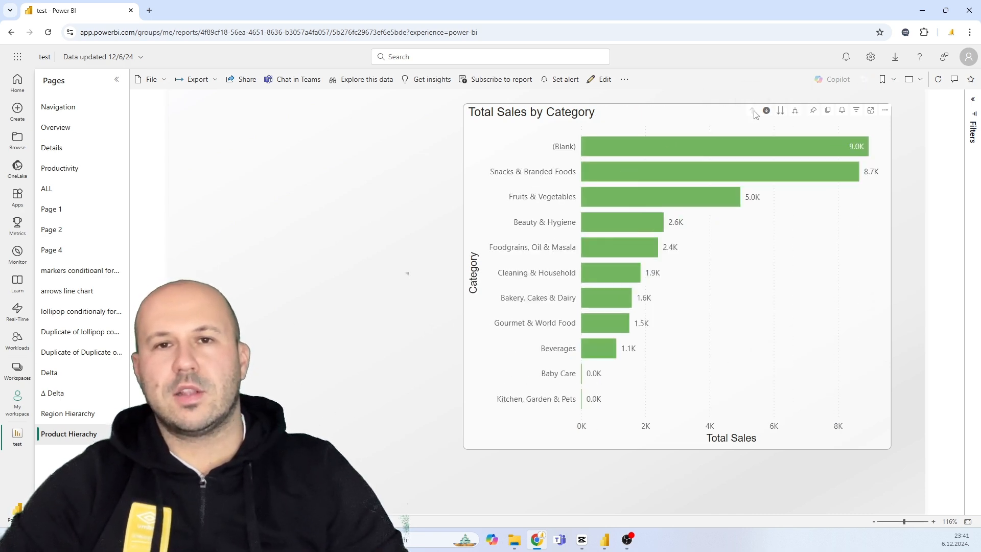
- Turn Drill Mode off and expand all categories one level into sub categories
left_click(781, 110)
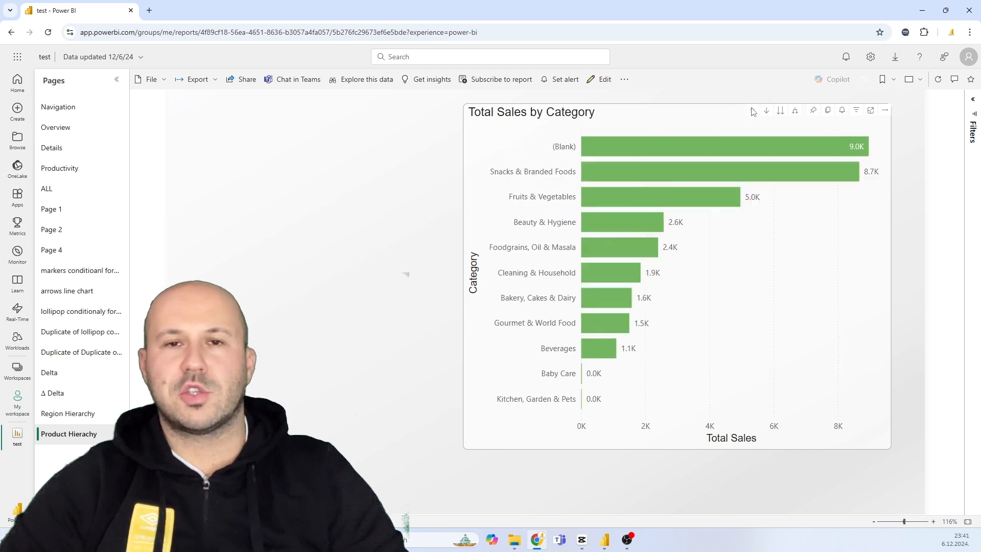
left_click(795, 110)
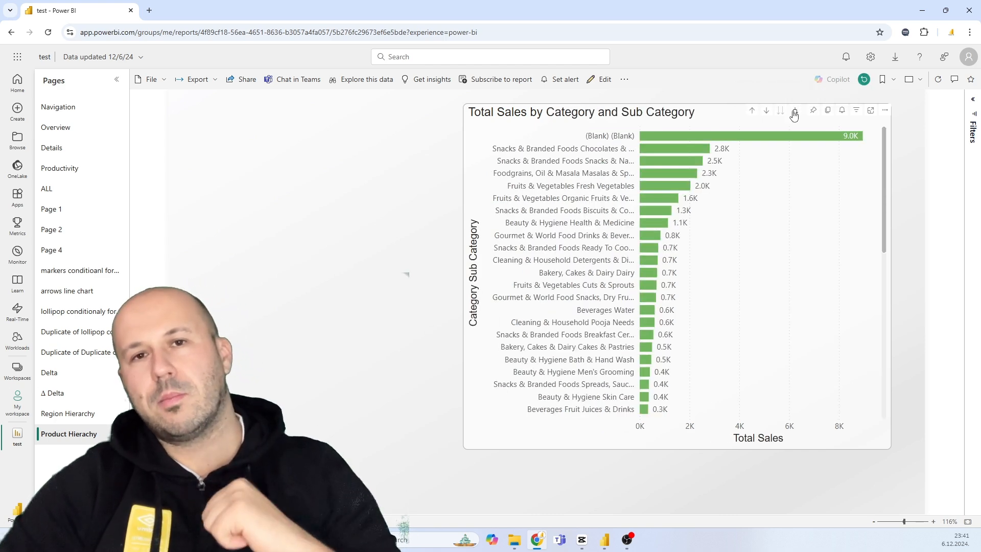